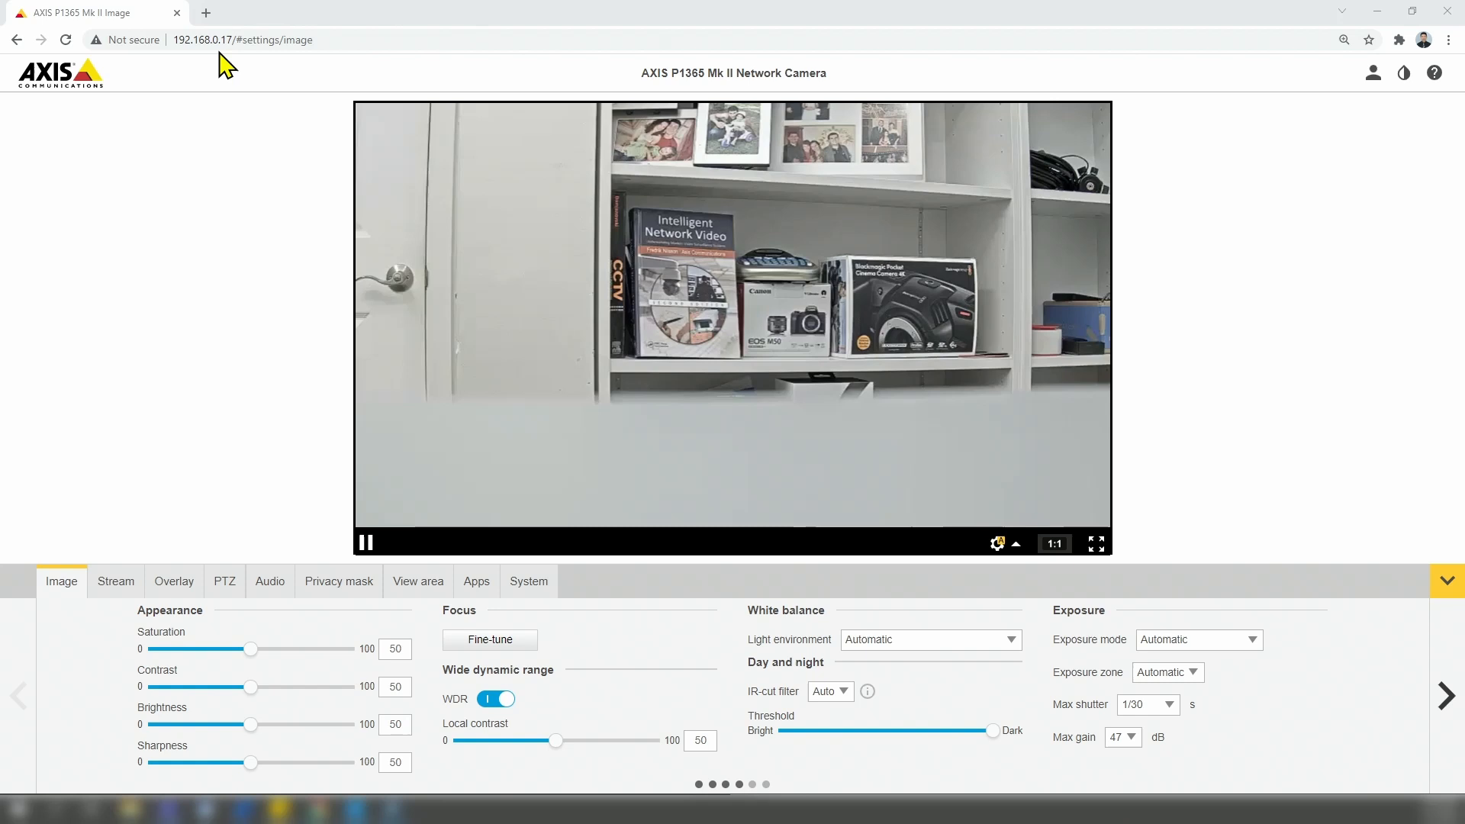
pyautogui.moveTo(246, 101)
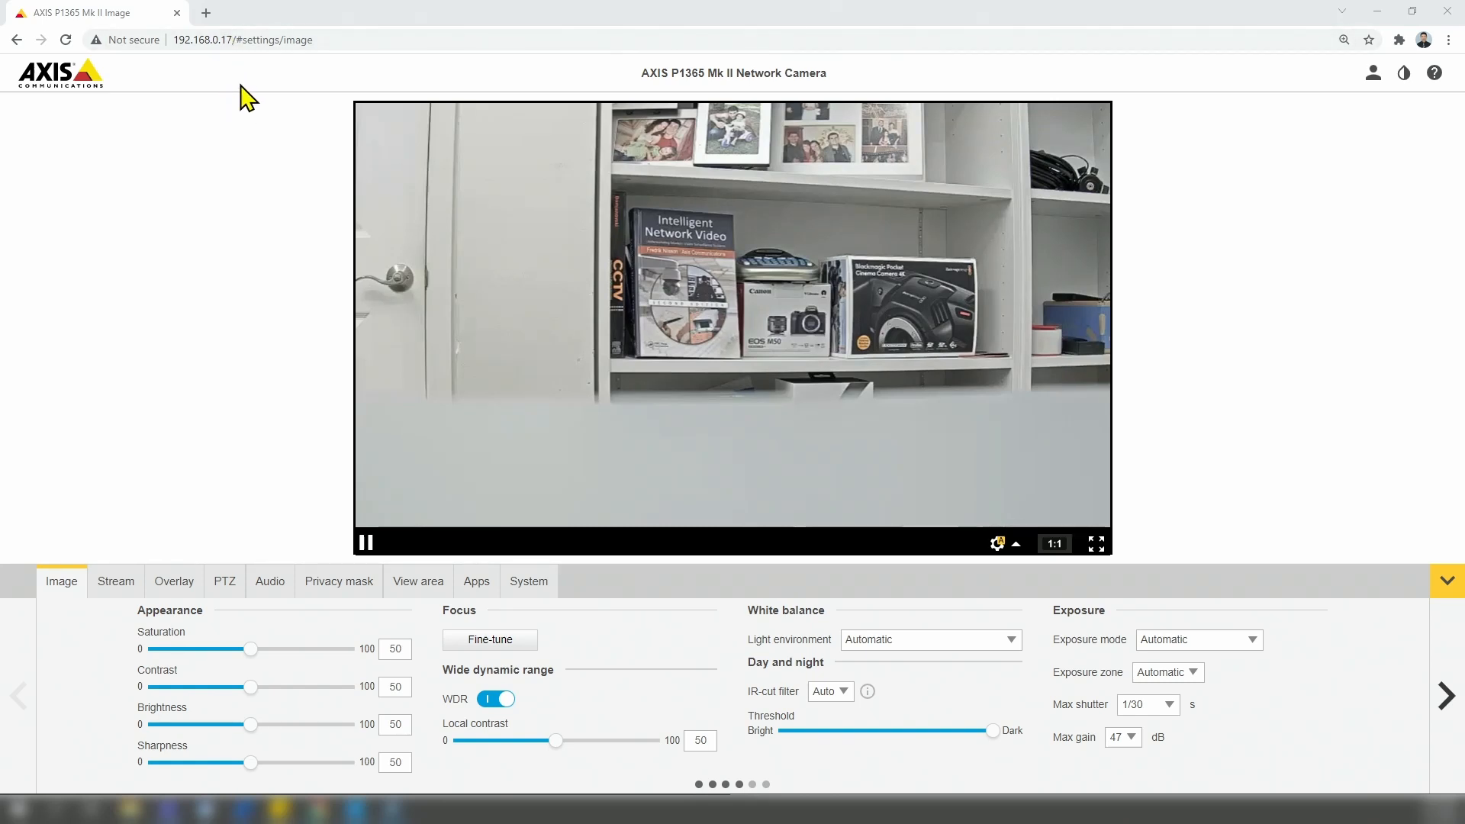
pyautogui.moveTo(365, 302)
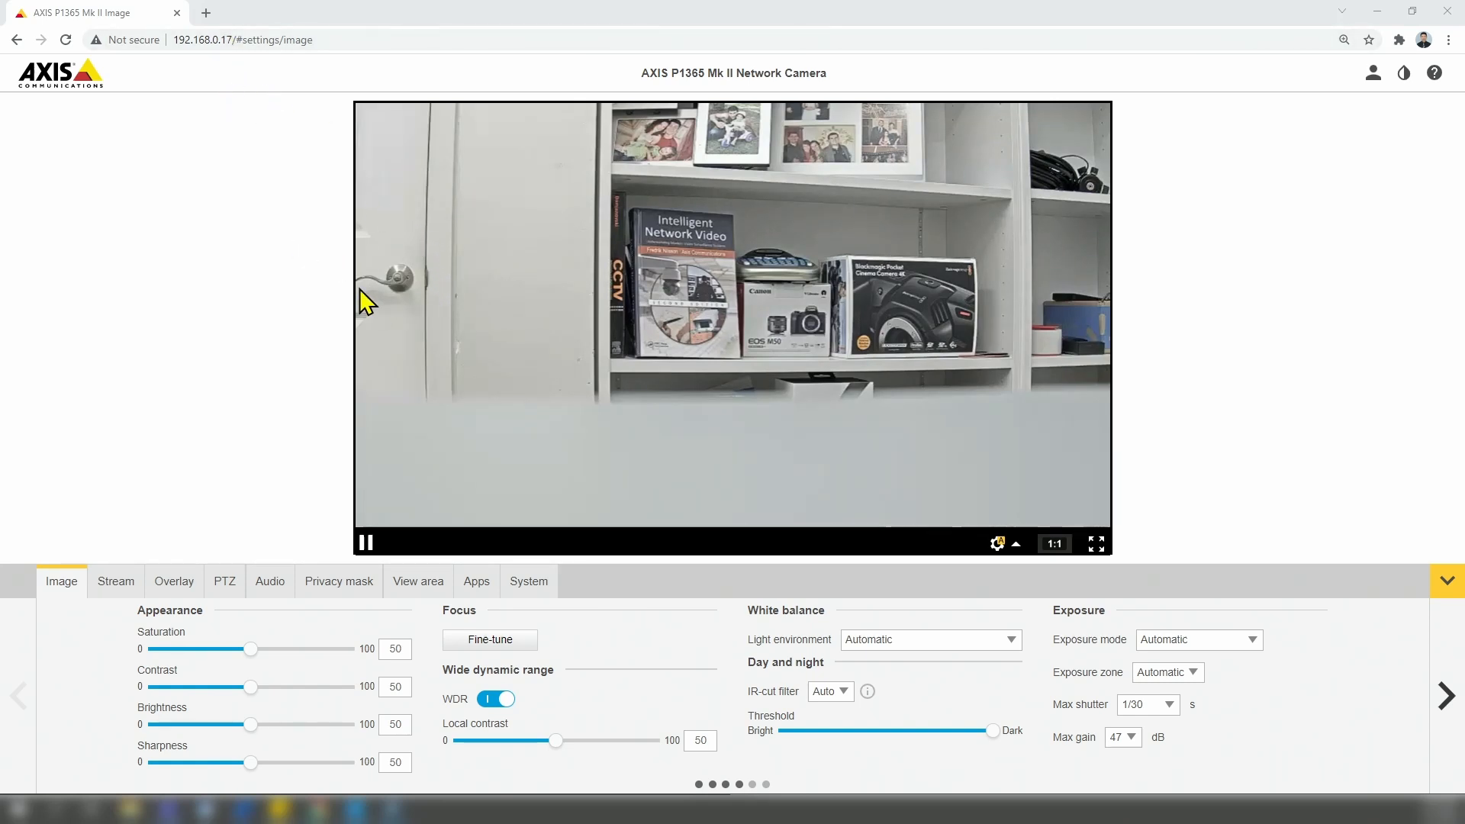
pyautogui.moveTo(226, 70)
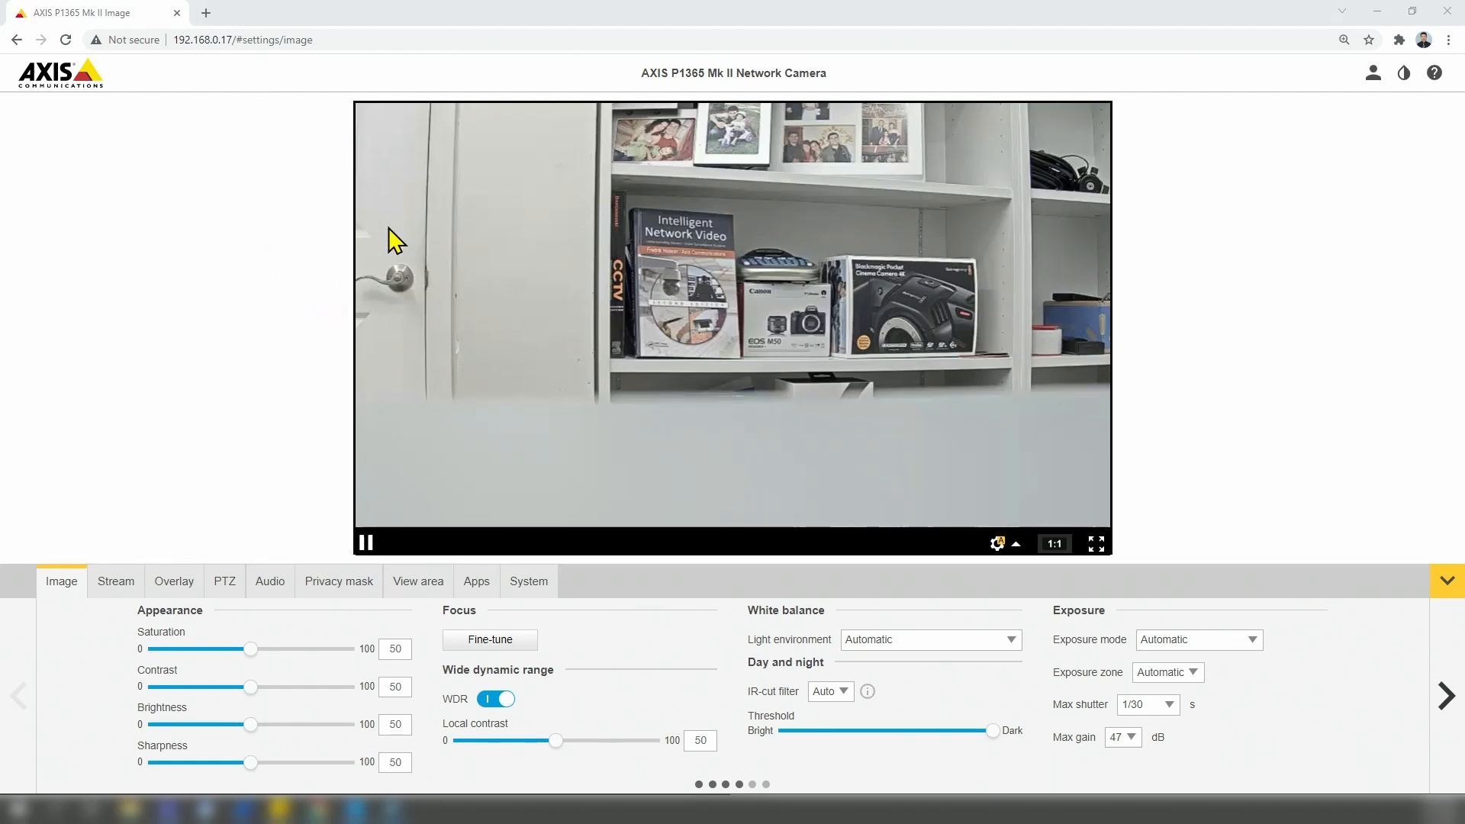
pyautogui.moveTo(470, 308)
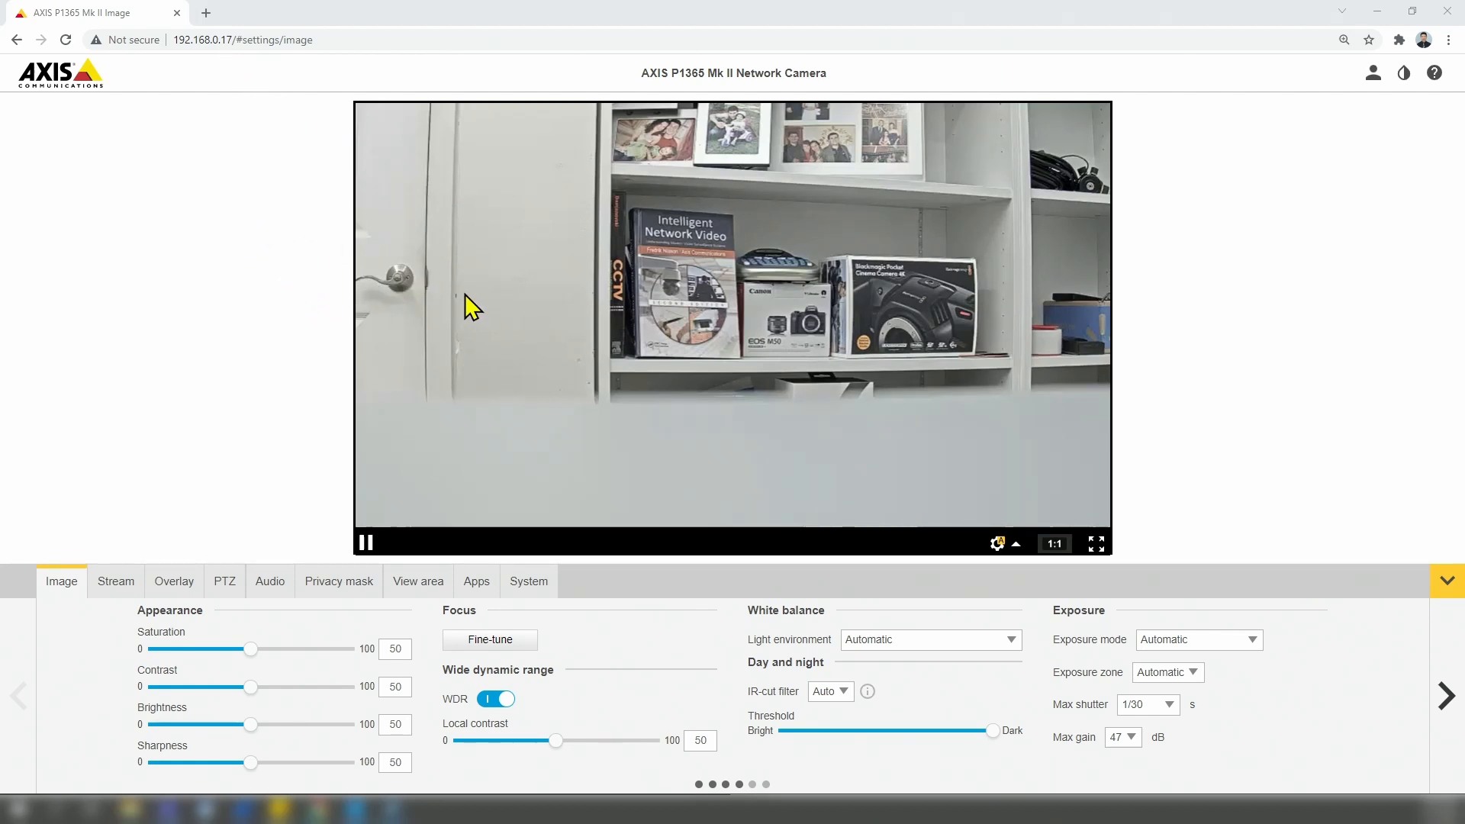
pyautogui.moveTo(472, 414)
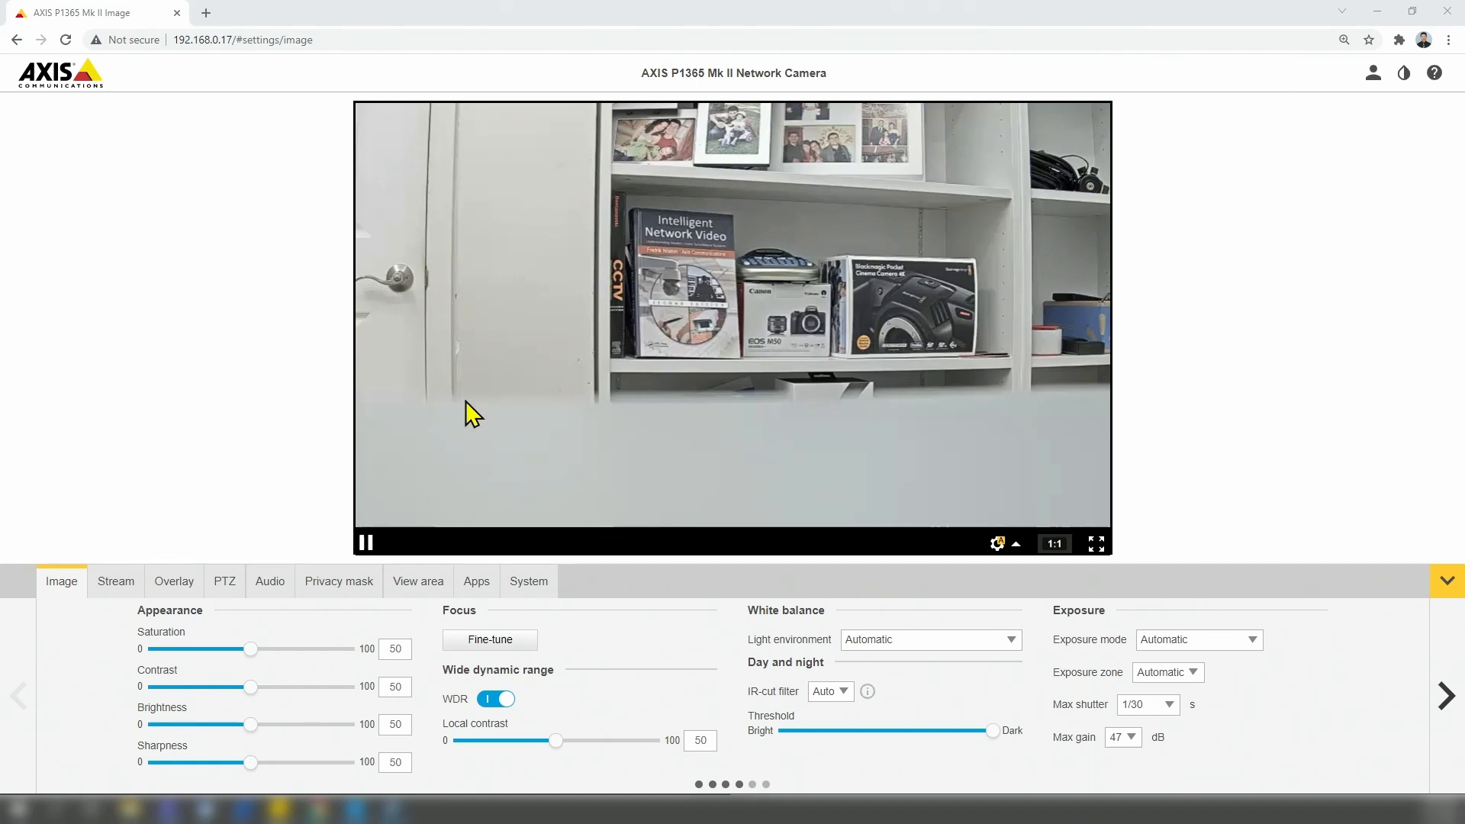
pyautogui.moveTo(400, 348)
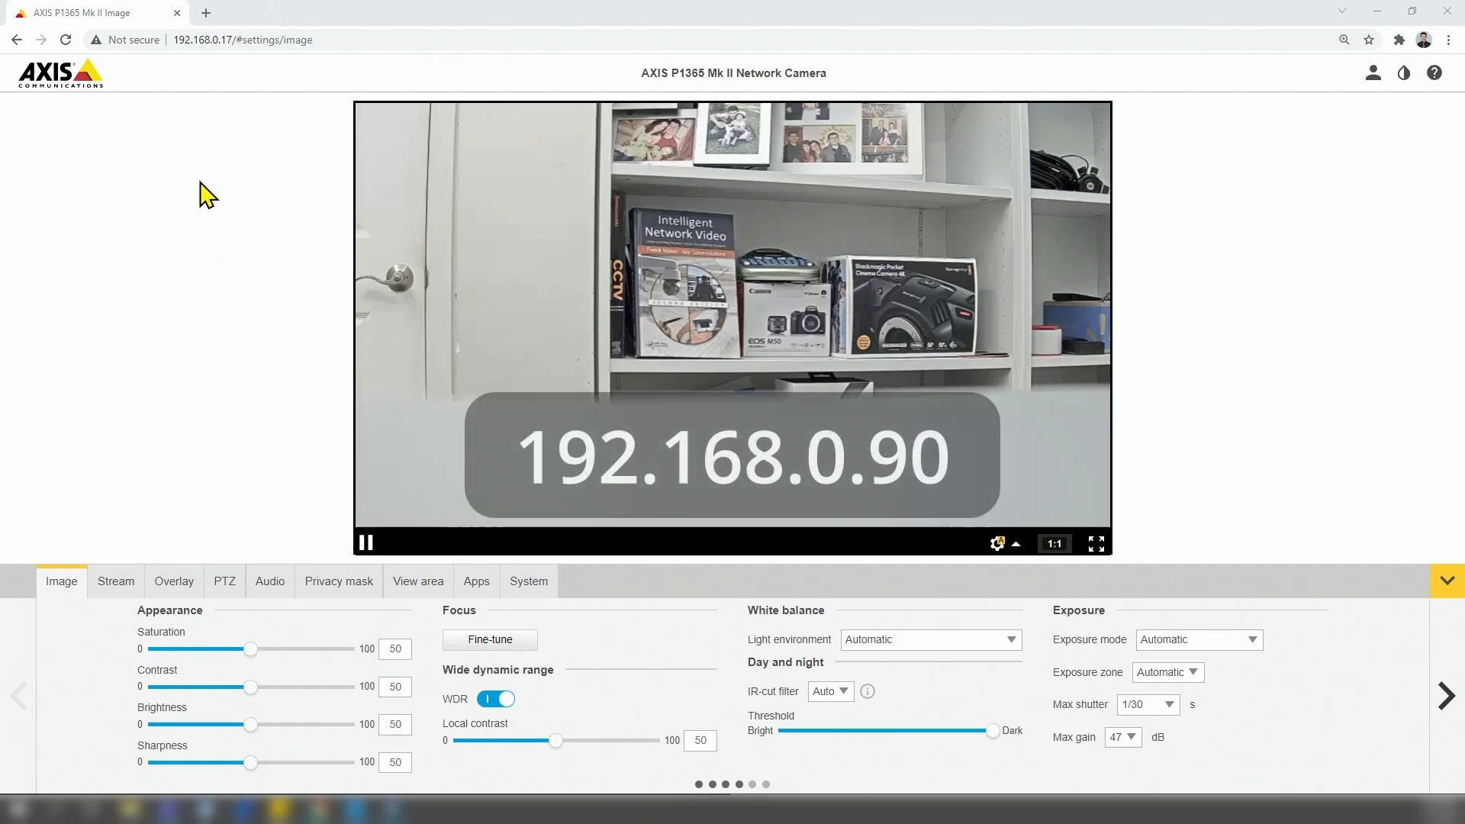
pyautogui.moveTo(231, 75)
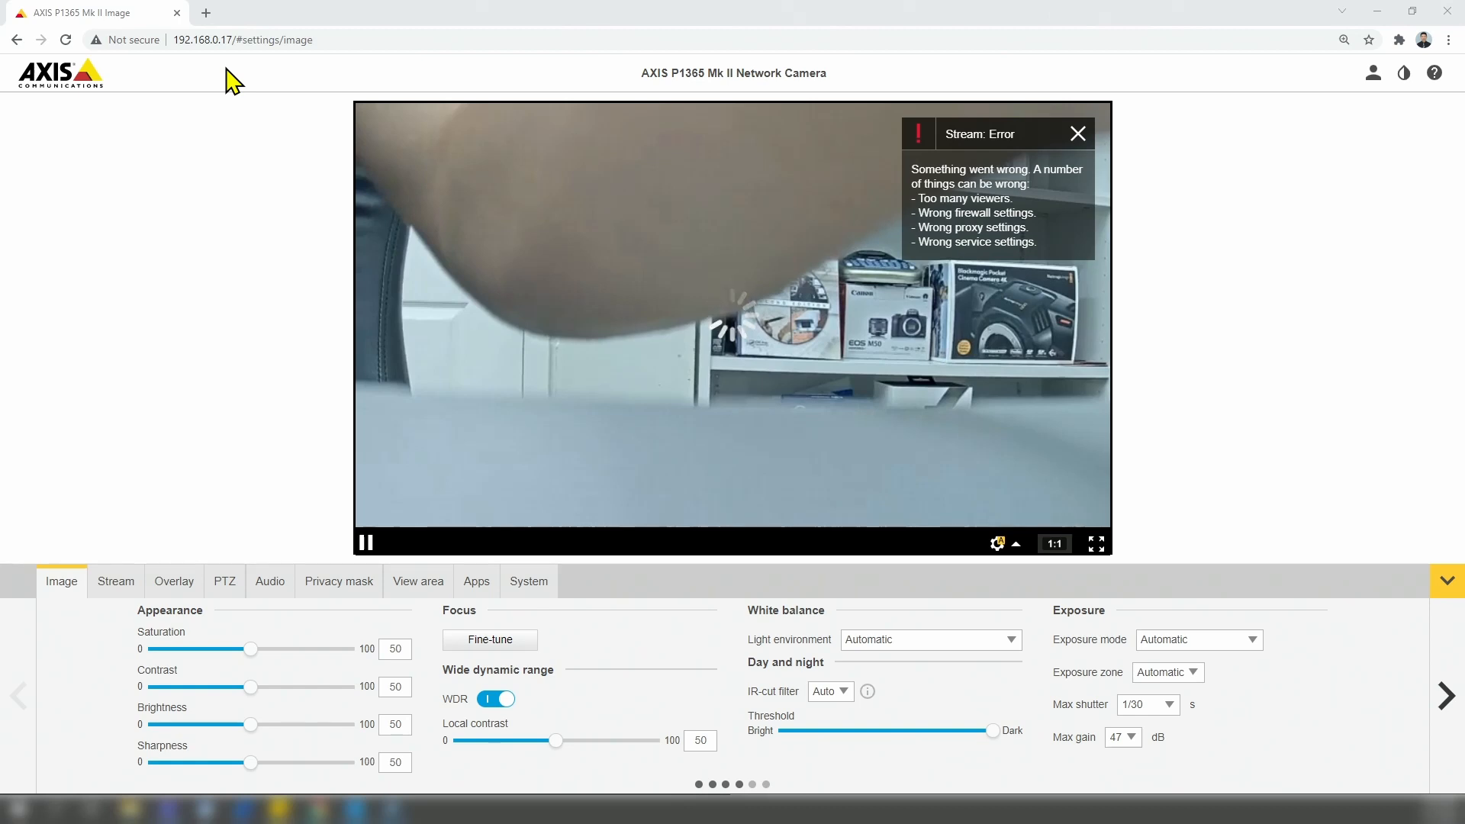
pyautogui.moveTo(218, 156)
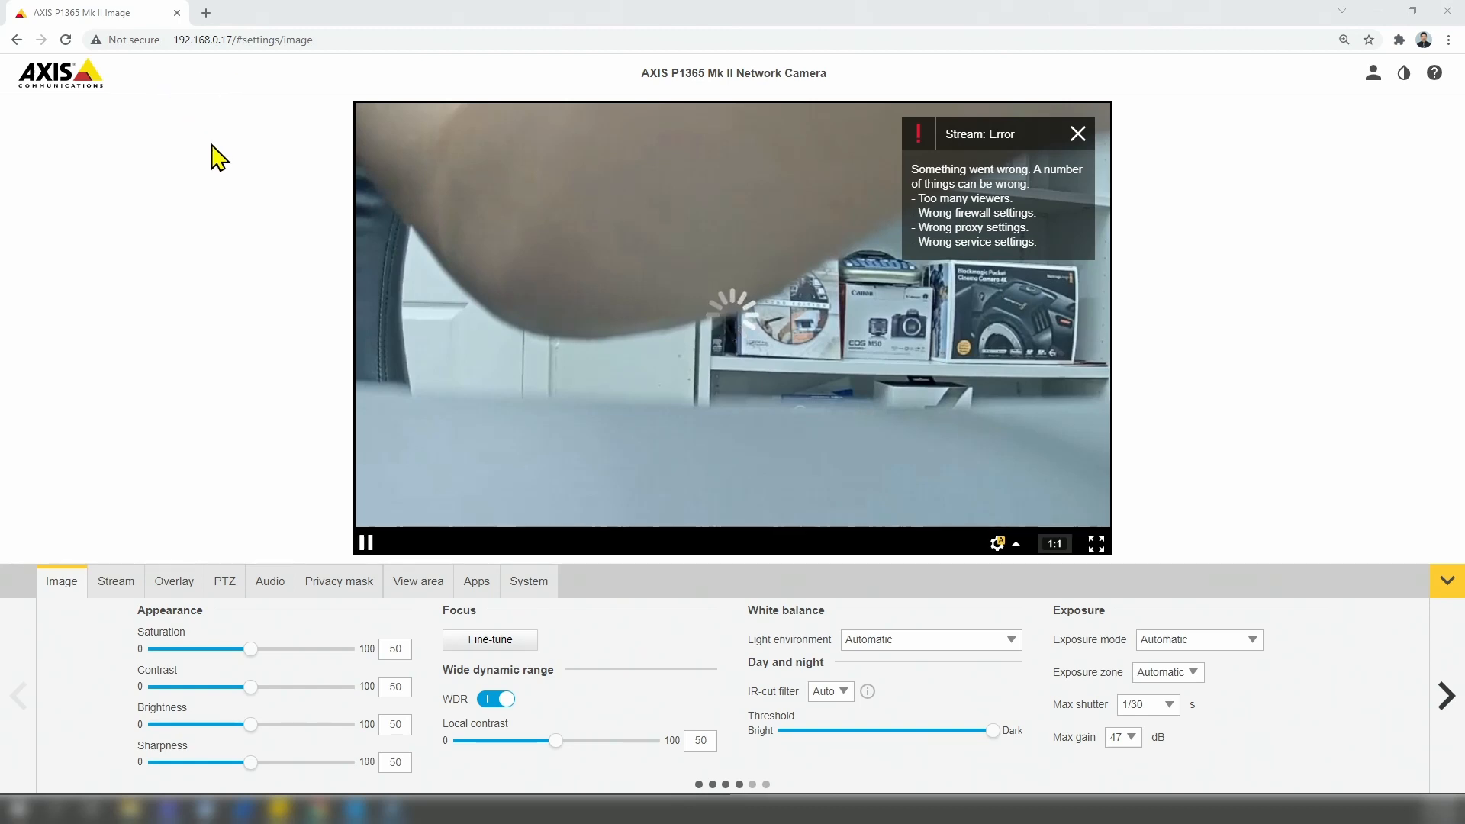
pyautogui.moveTo(738, 378)
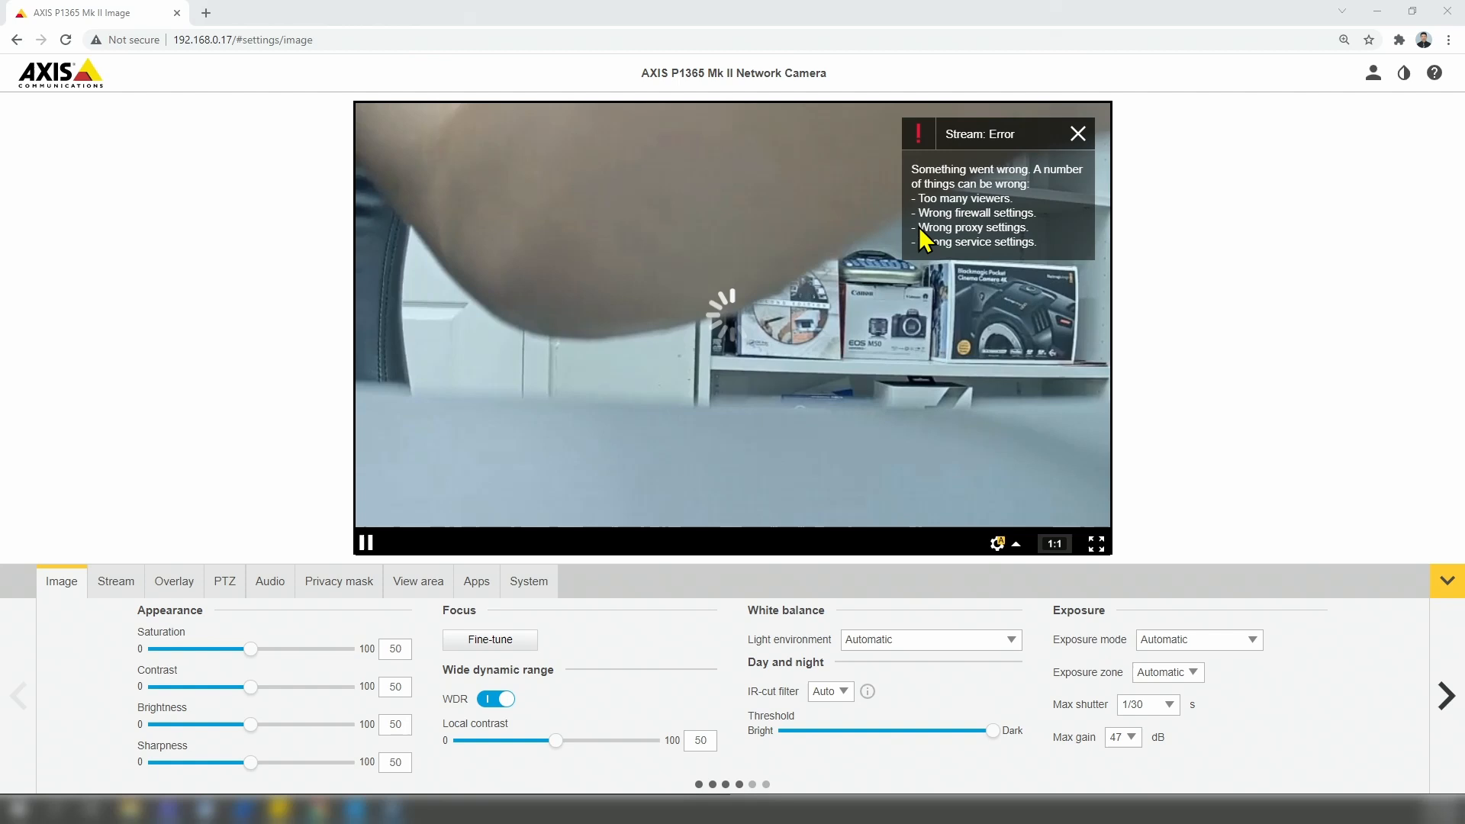
pyautogui.moveTo(734, 453)
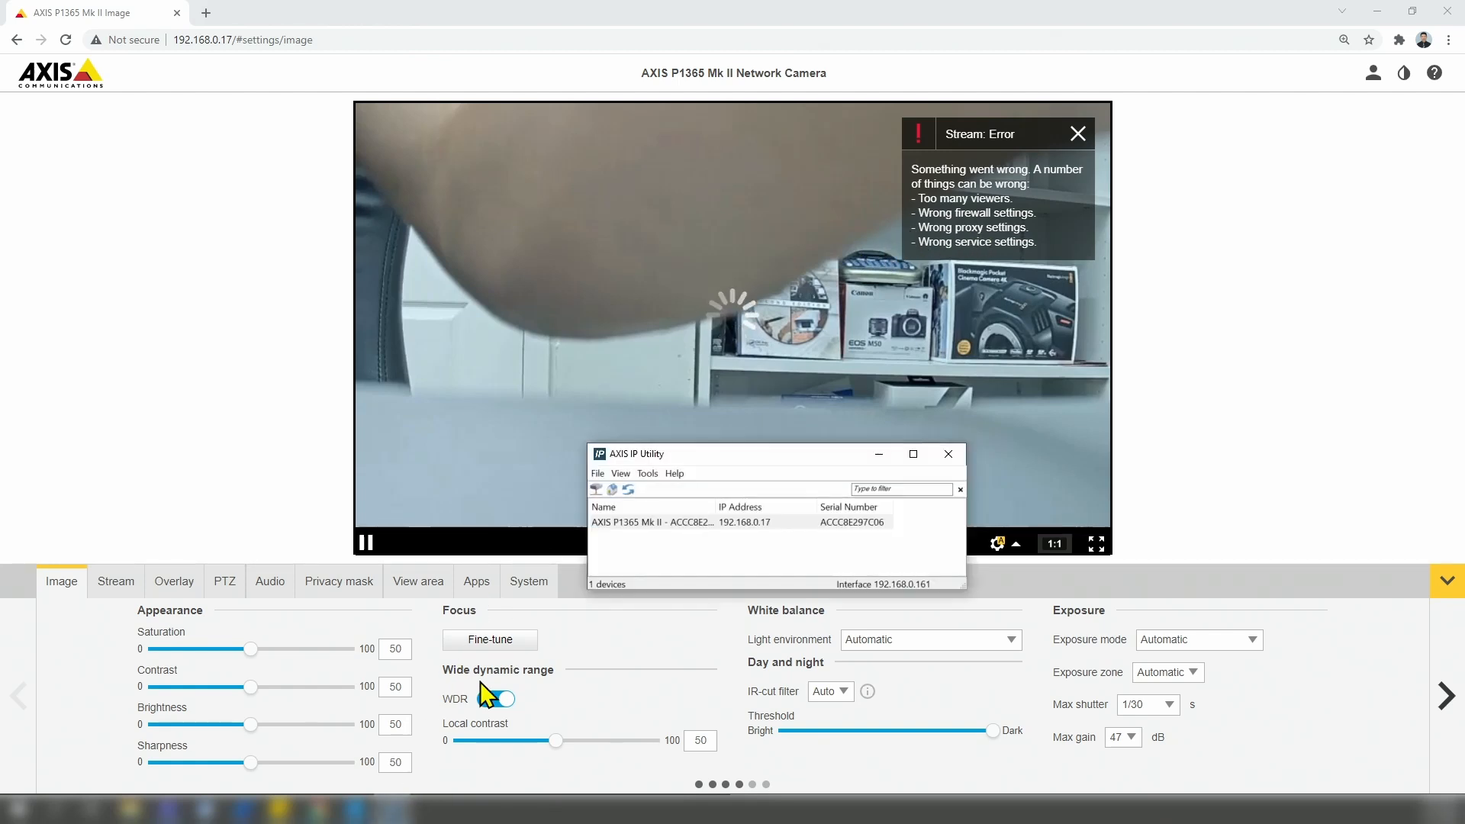
# Select the P1365 Mk II at 192.168.0.17 in the discovered device list
pyautogui.click(498, 697)
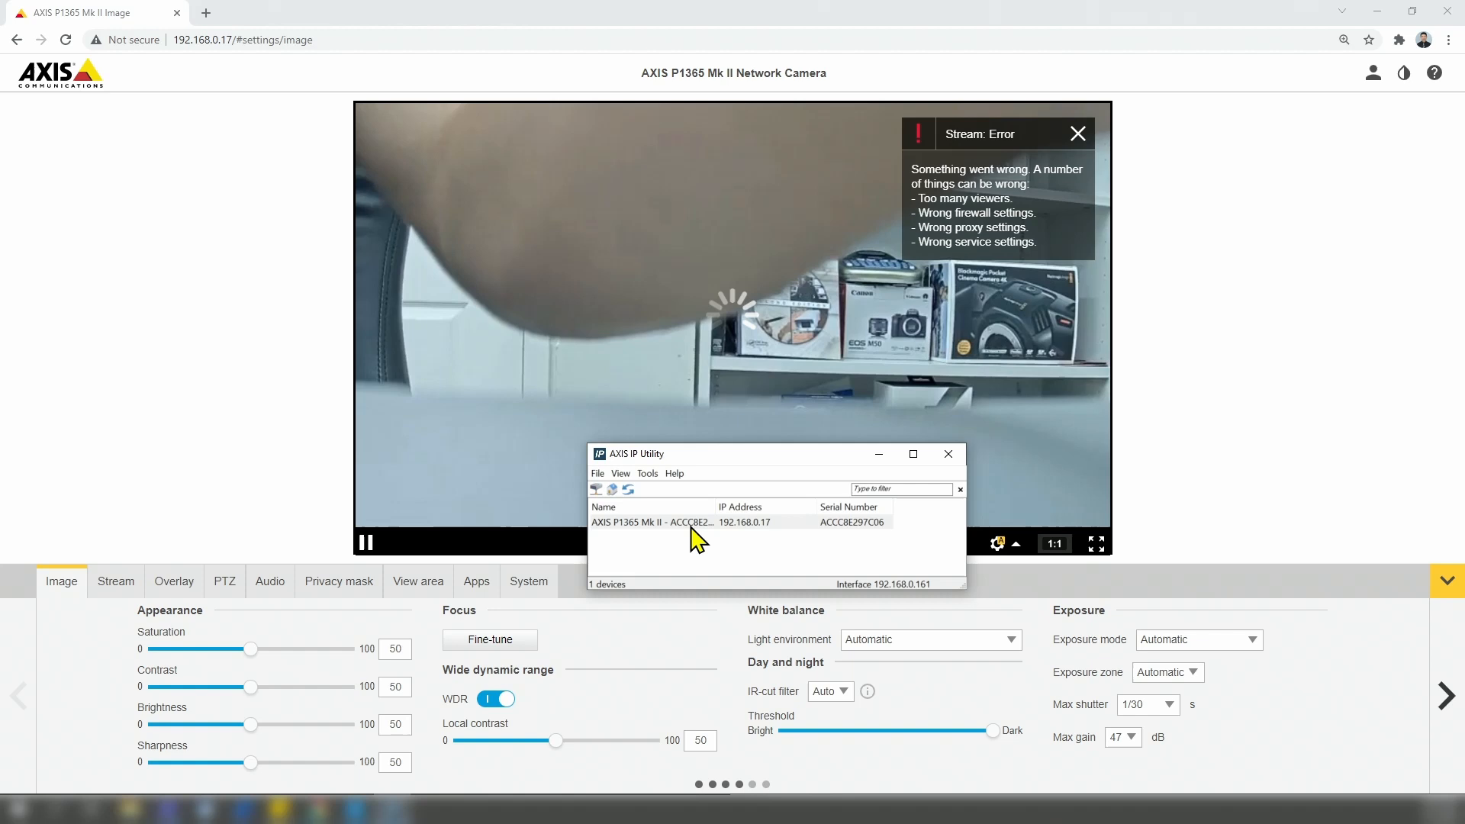
pyautogui.moveTo(458, 280)
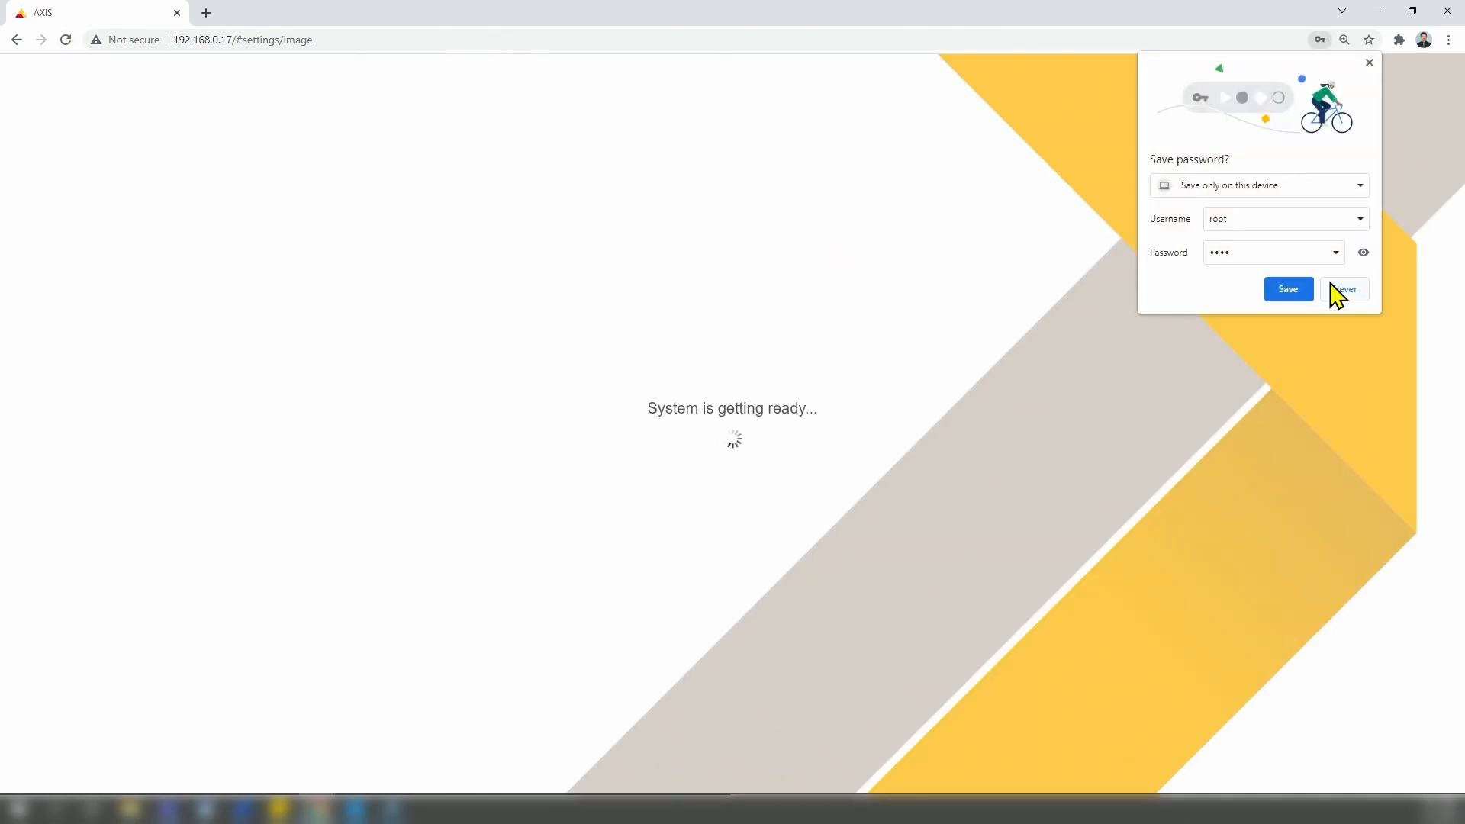
# Decline Chrome's offer to save the camera login with Never
pyautogui.click(1343, 288)
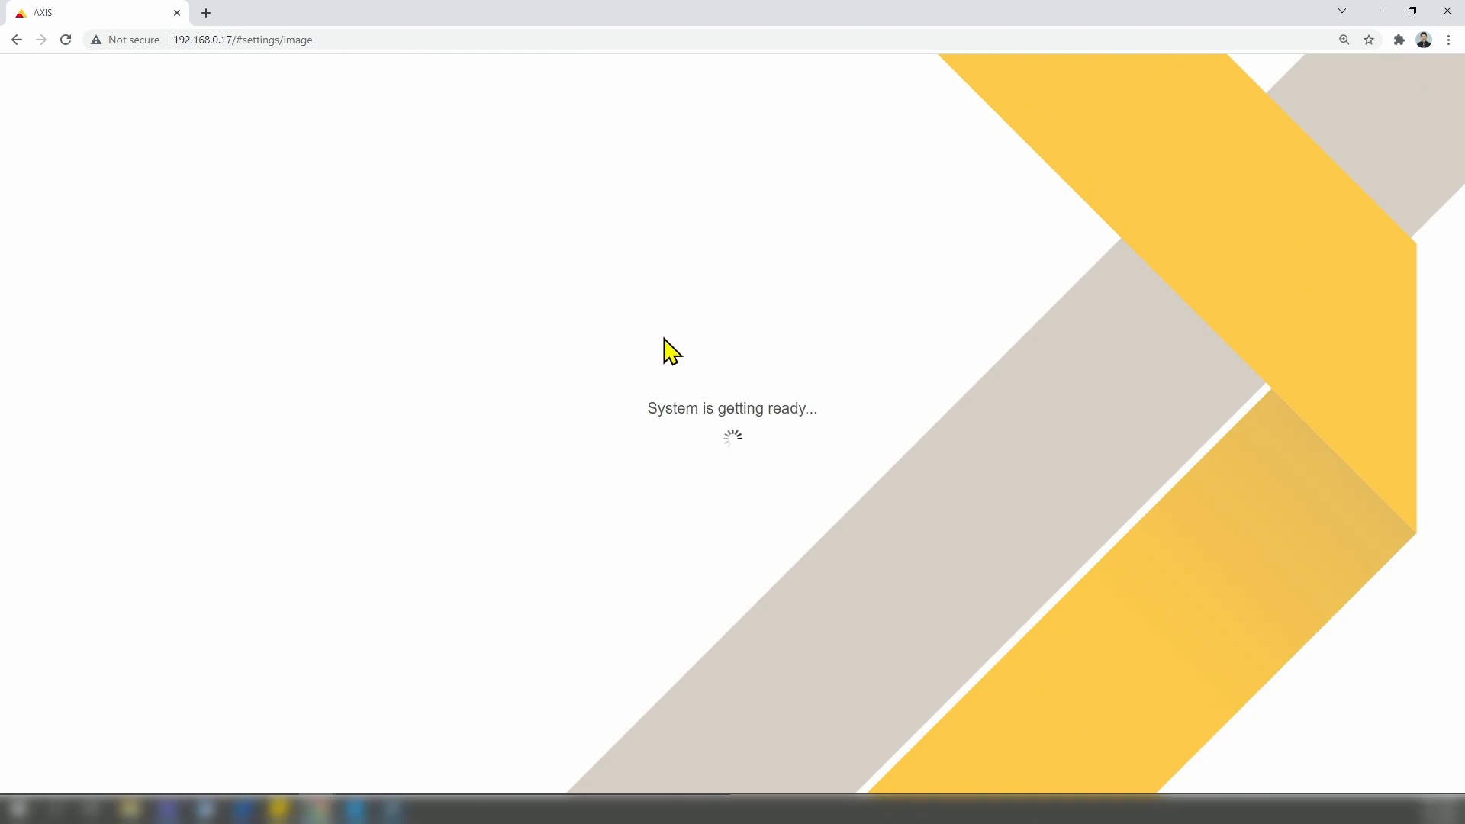
pyautogui.moveTo(451, 627)
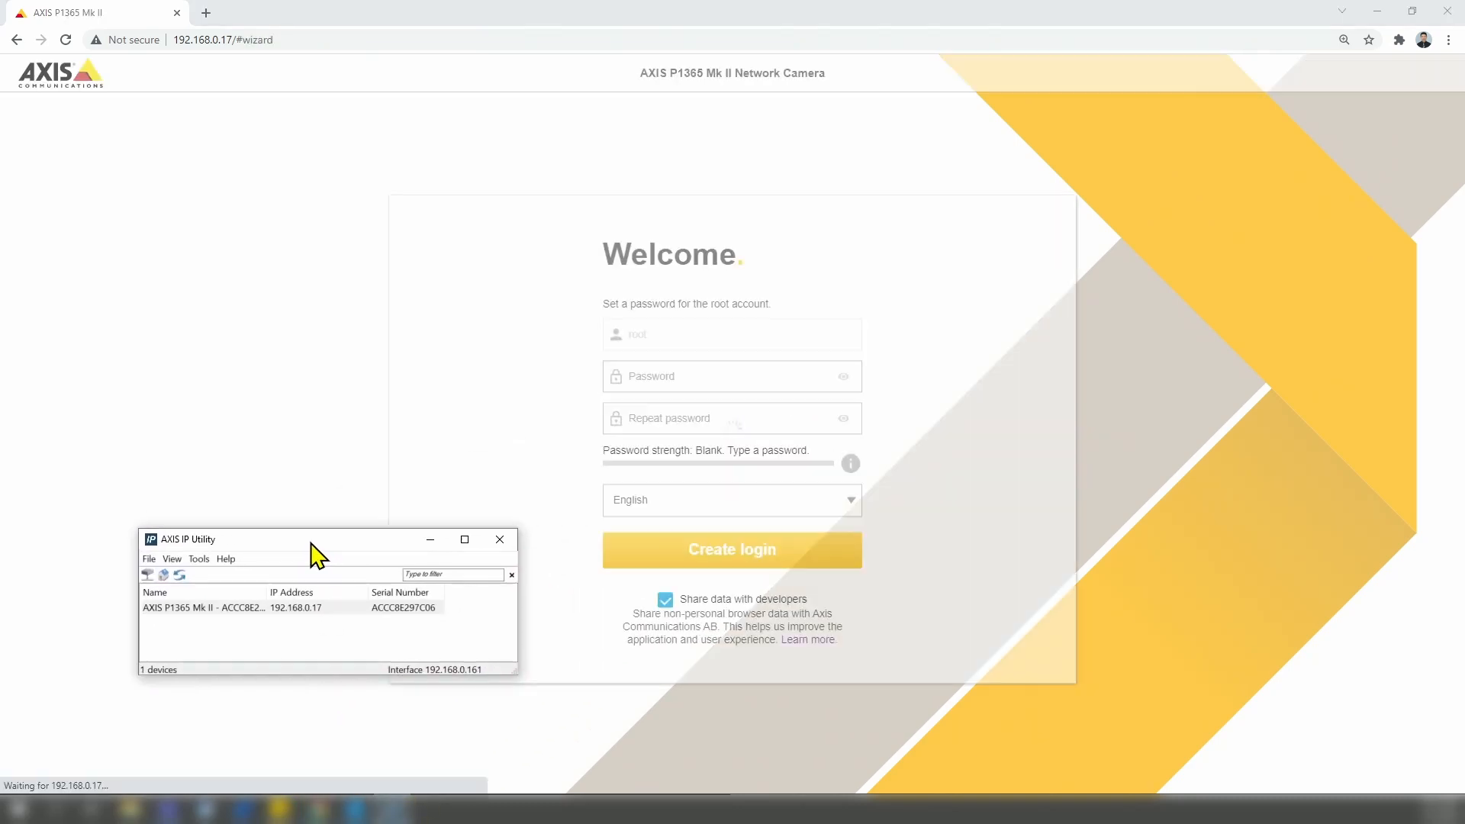
# Create the root login with the new password and accept the weak-password warning
pyautogui.moveTo(317, 539); pyautogui.dragTo(360, 311)
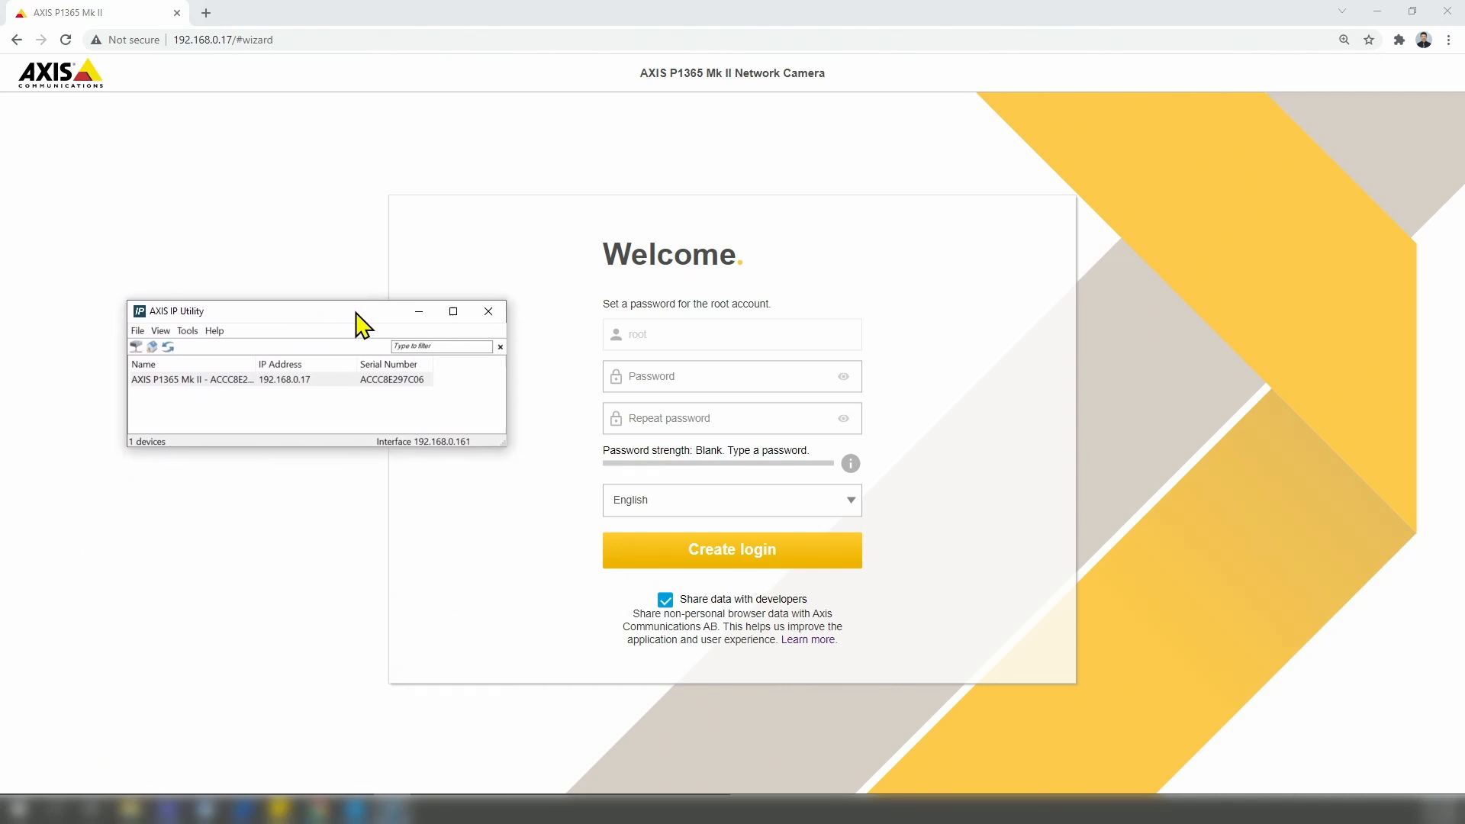
pyautogui.click(731, 375)
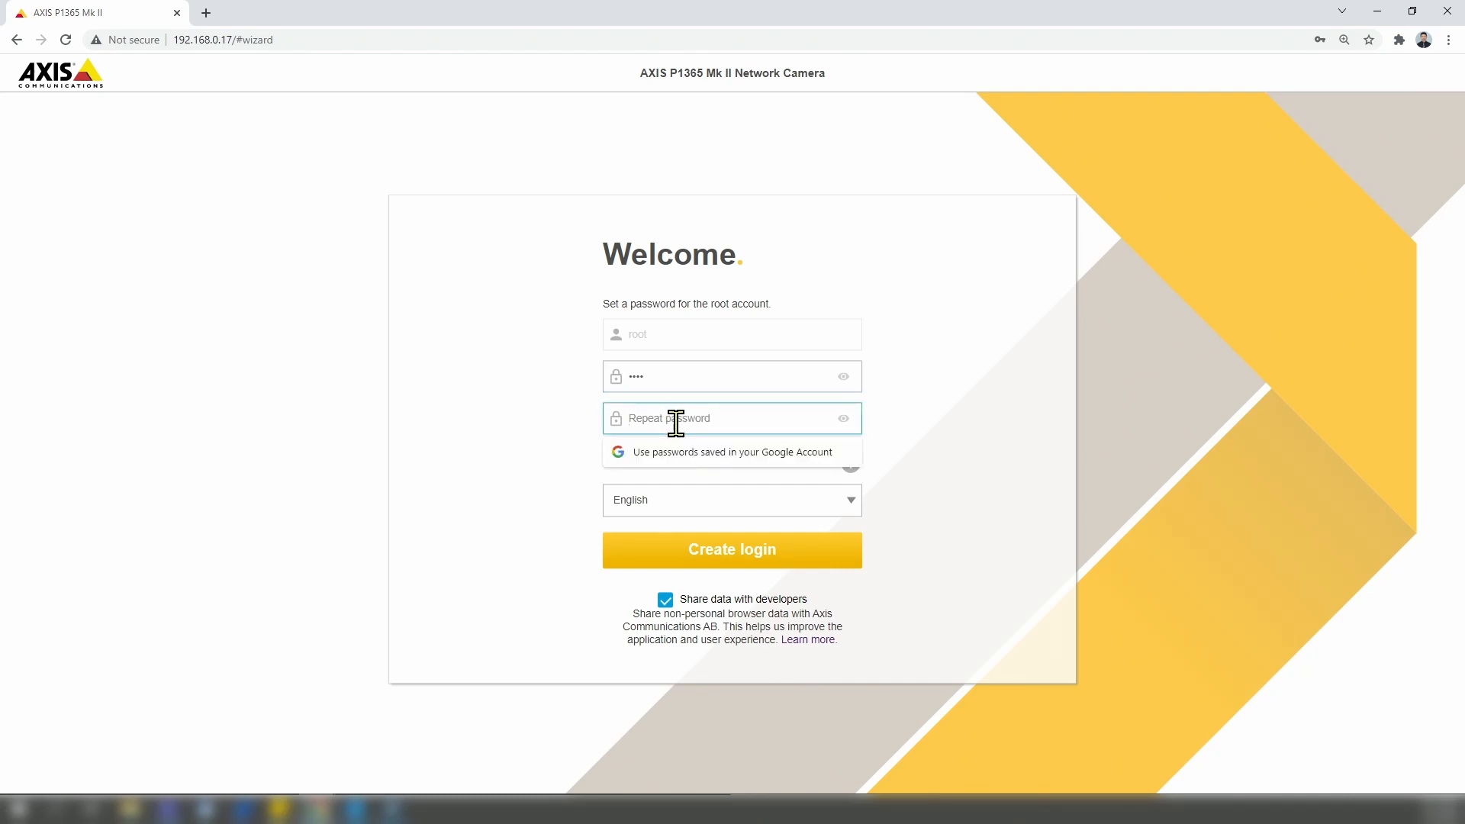
pyautogui.write('••••')
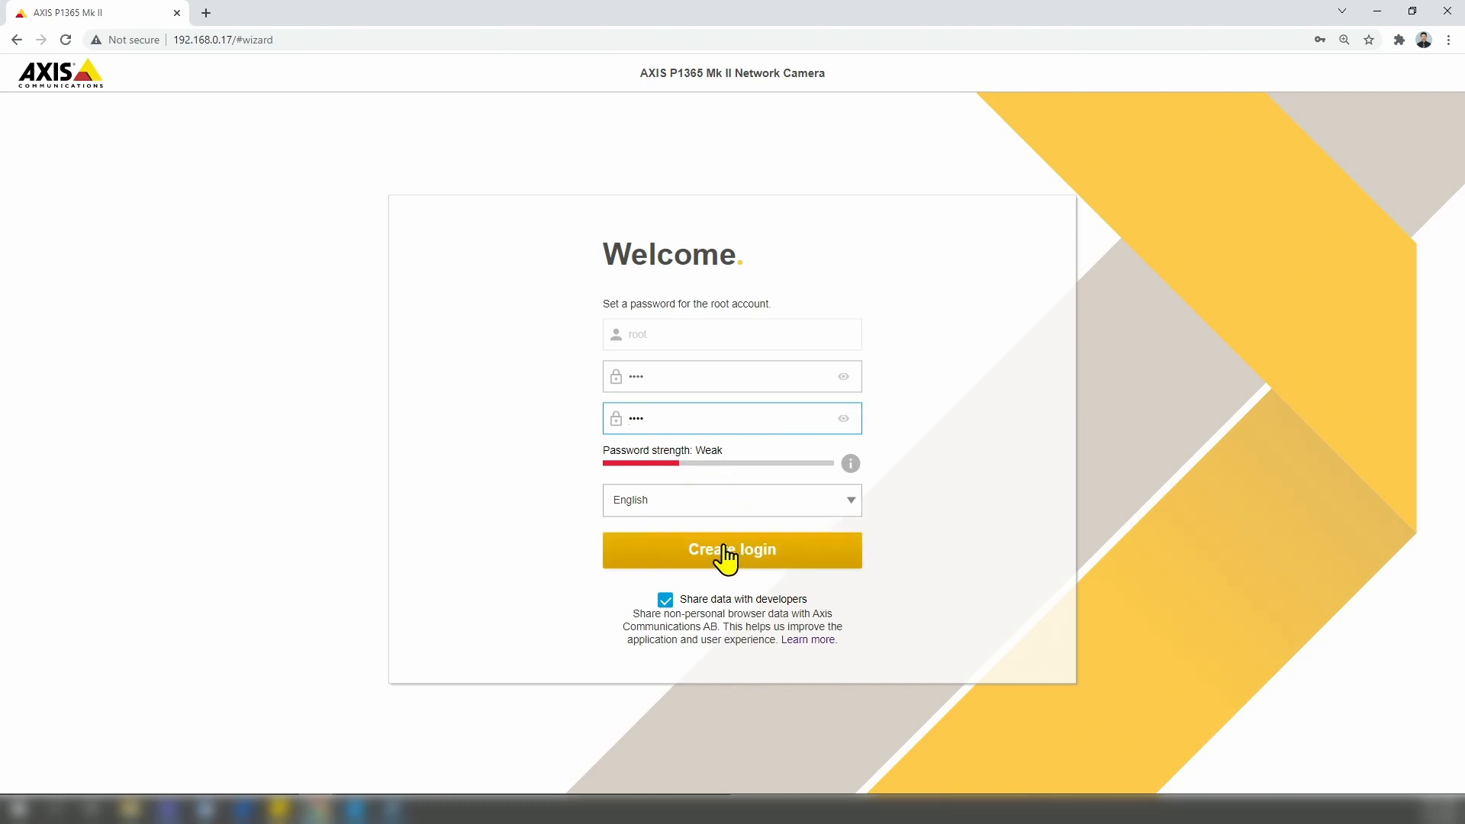
pyautogui.click(733, 549)
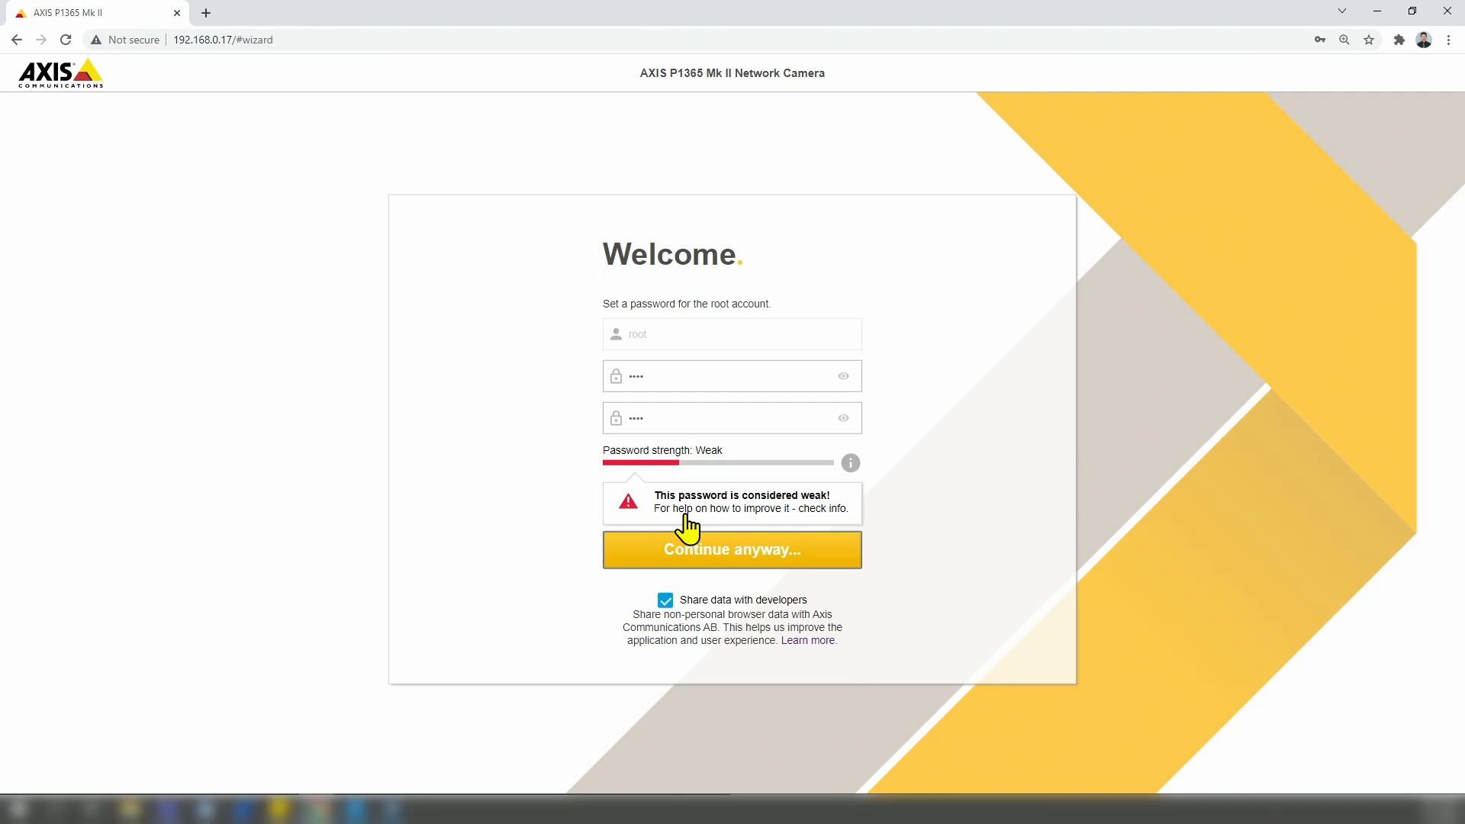
pyautogui.click(731, 549)
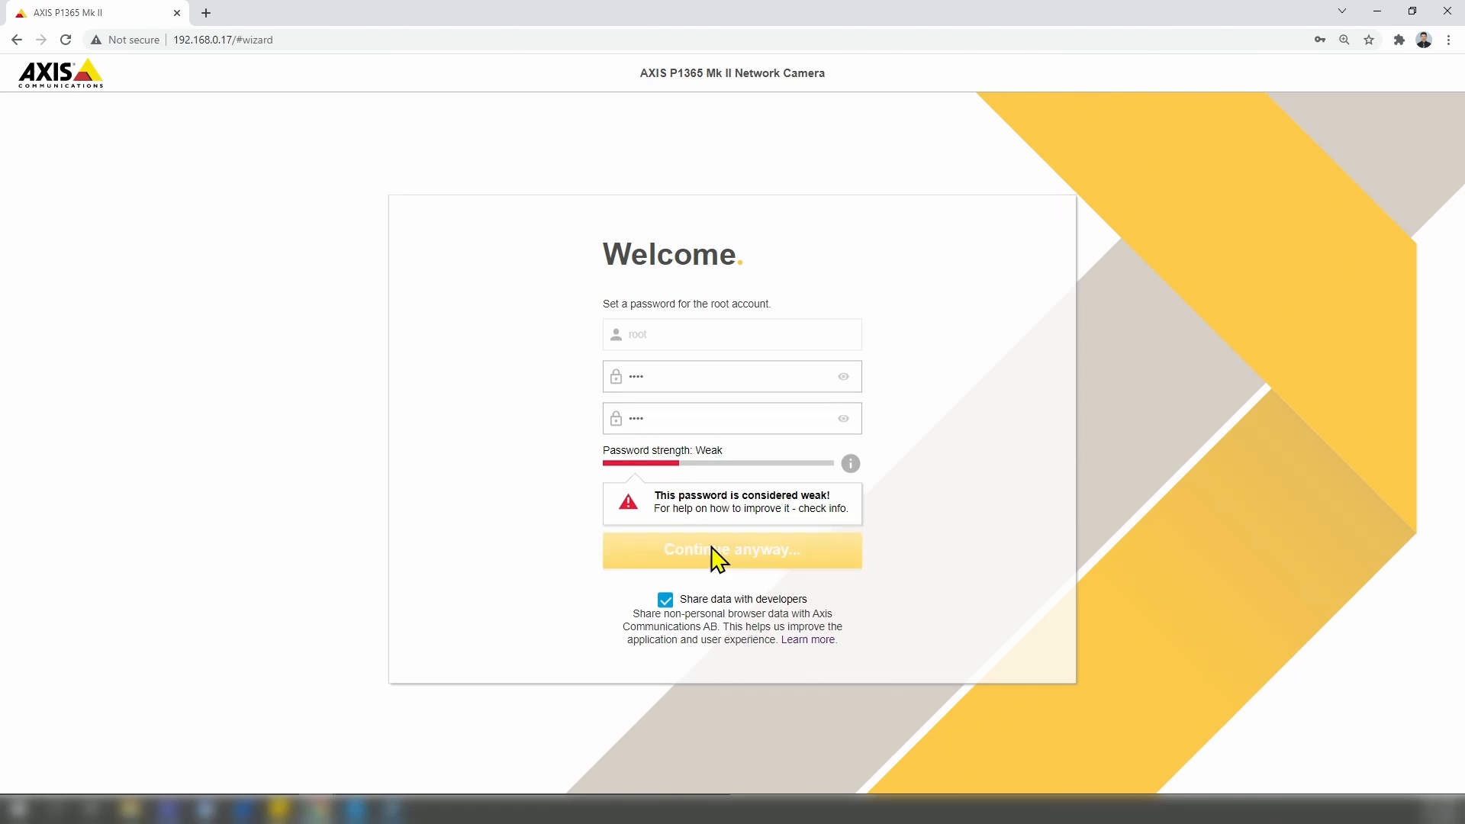
pyautogui.click(731, 549)
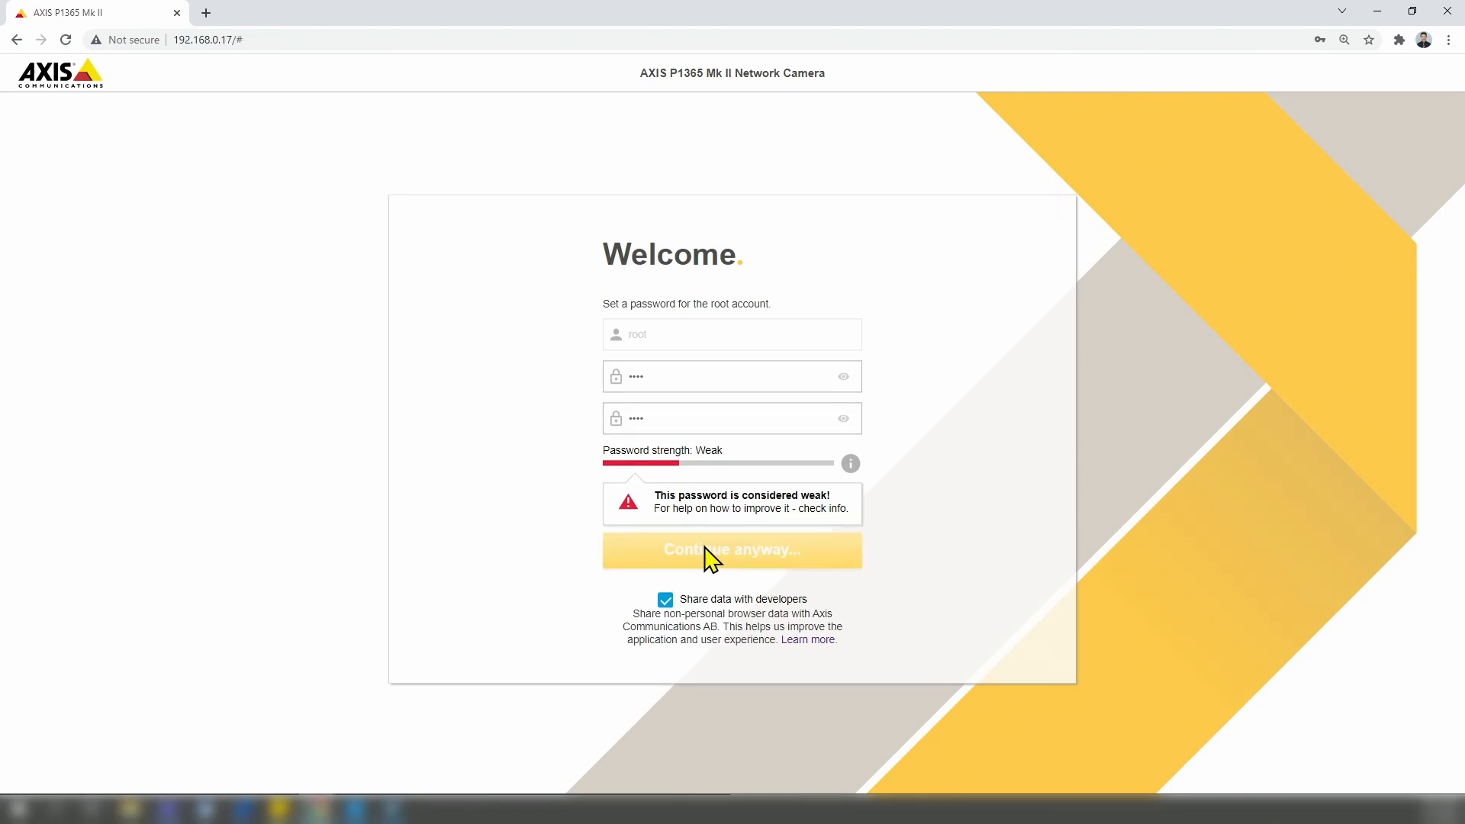
# Accept 60 Hz, 1080p capture mode and Digital PTZ and move on with Next
pyautogui.click(731, 550)
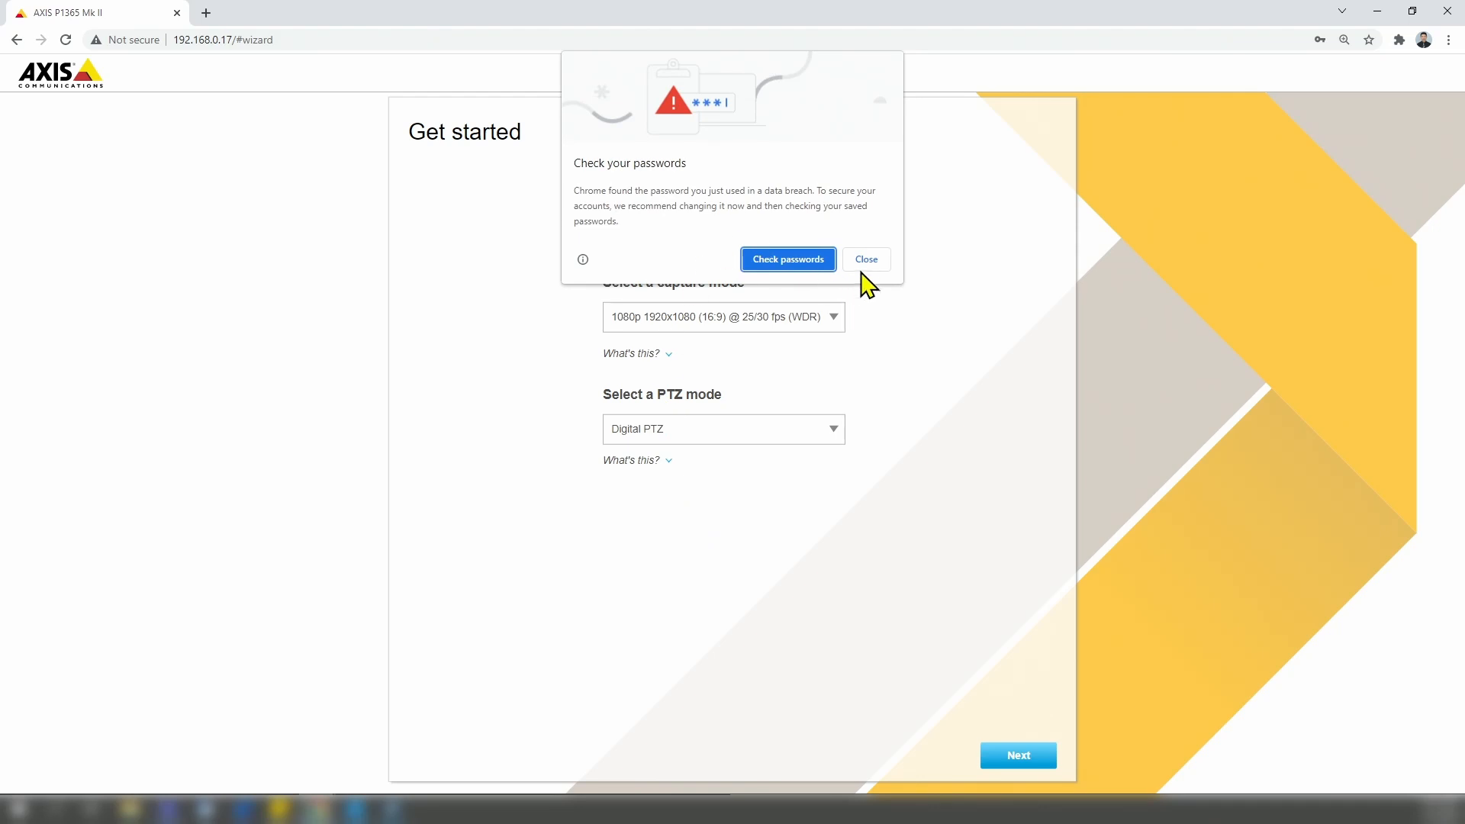
pyautogui.click(864, 260)
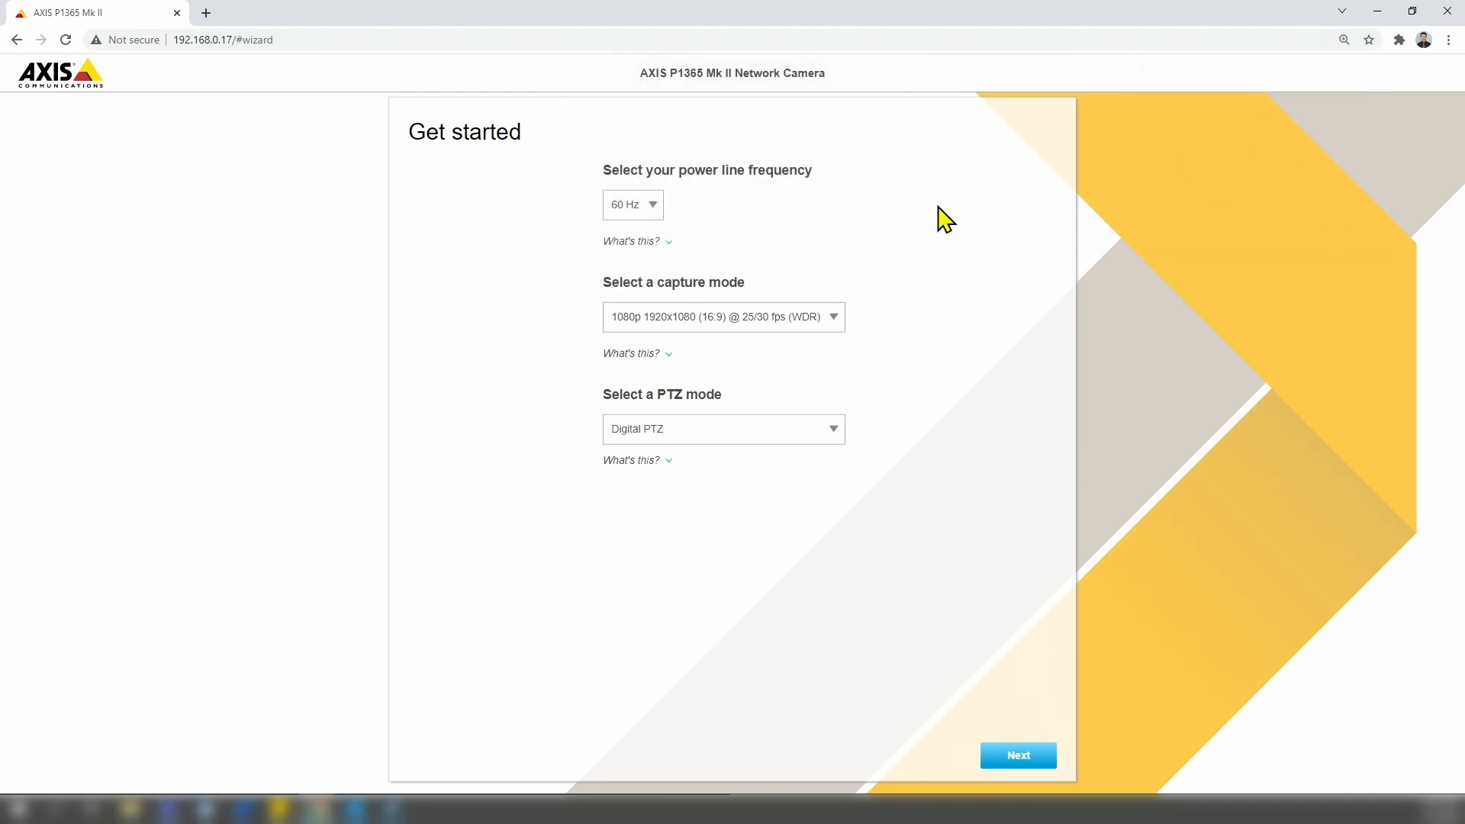
pyautogui.moveTo(756, 303)
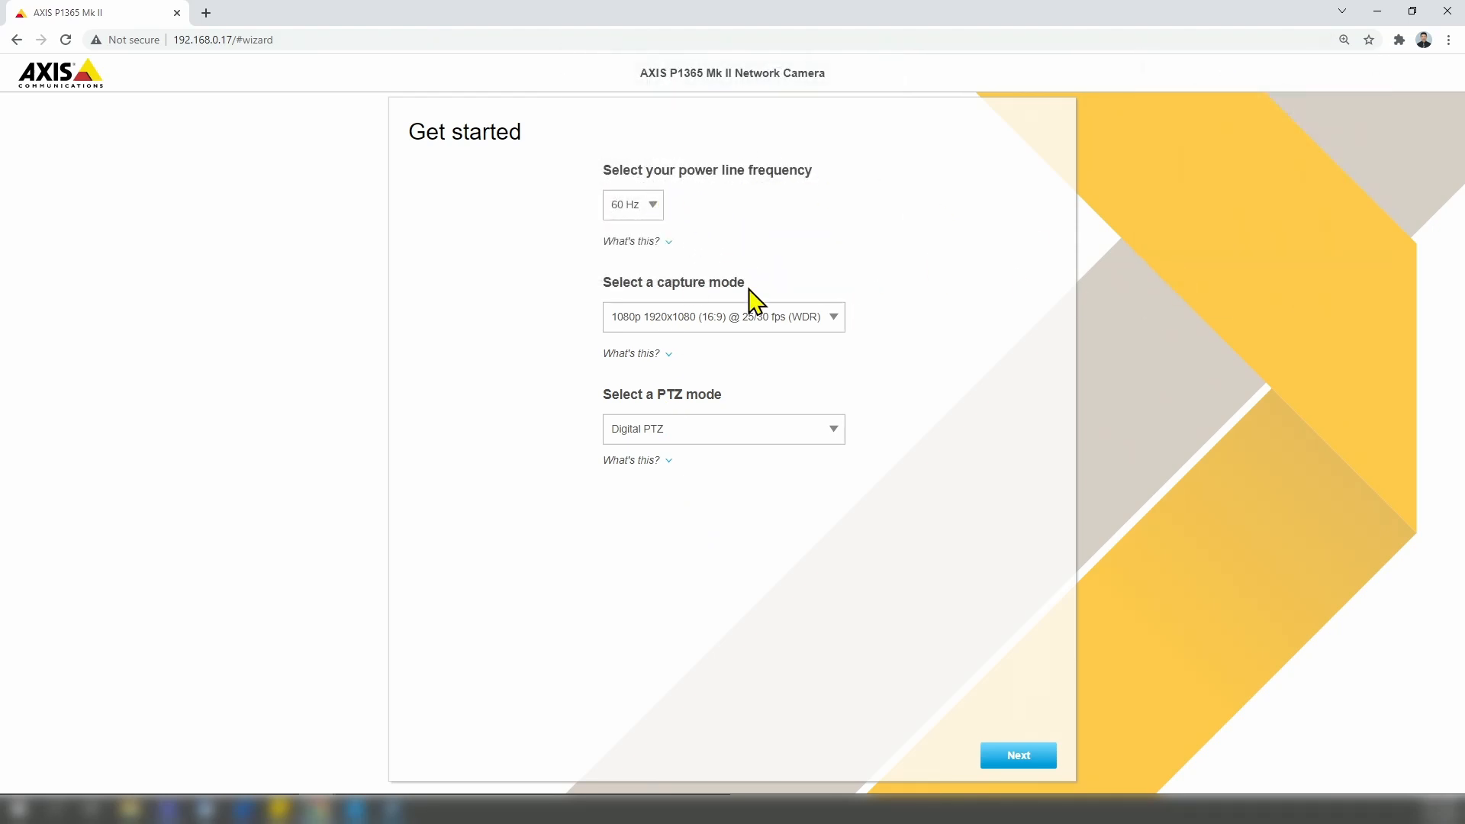
pyautogui.moveTo(768, 348)
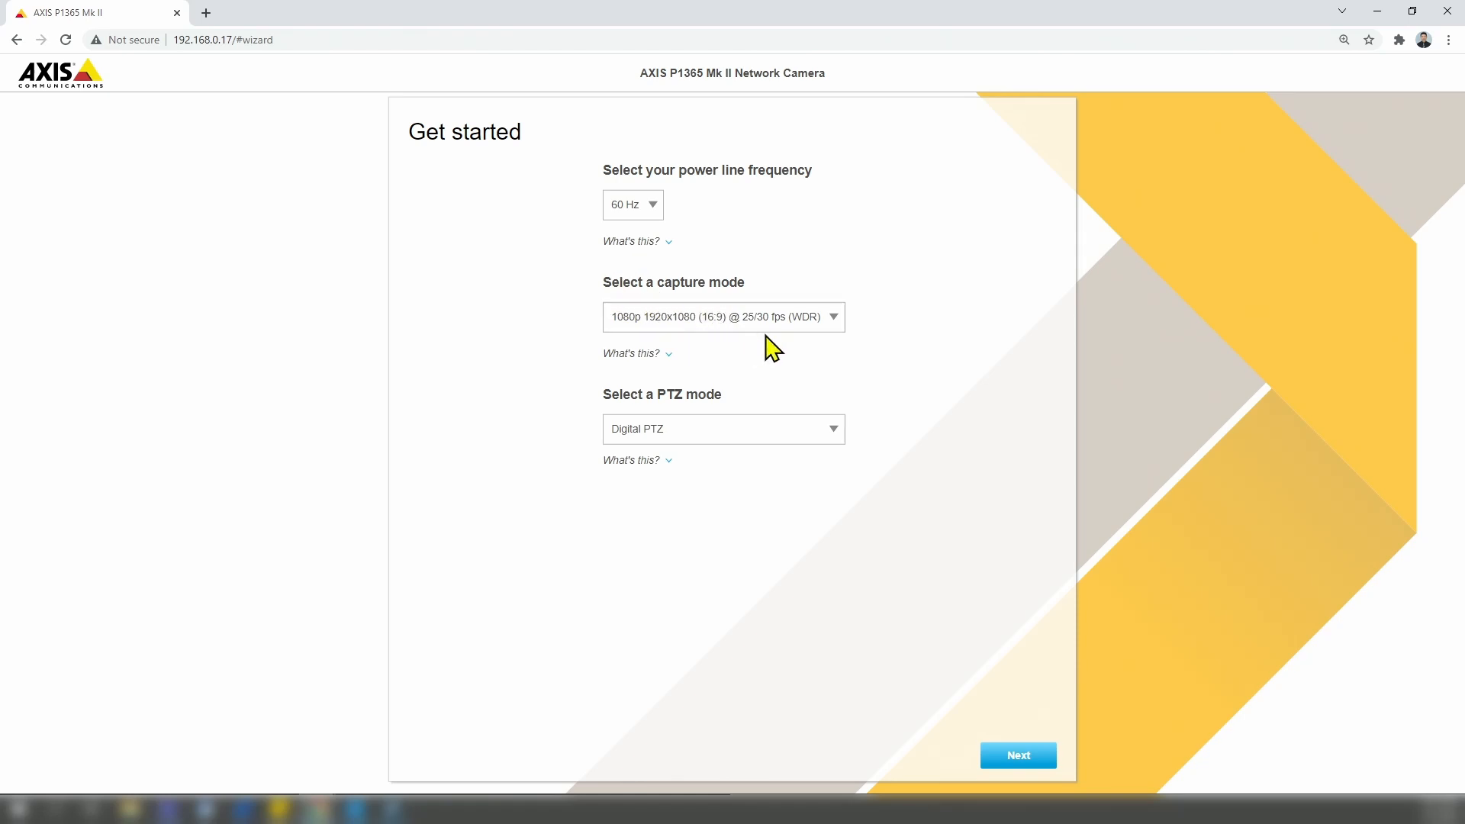
pyautogui.click(1016, 755)
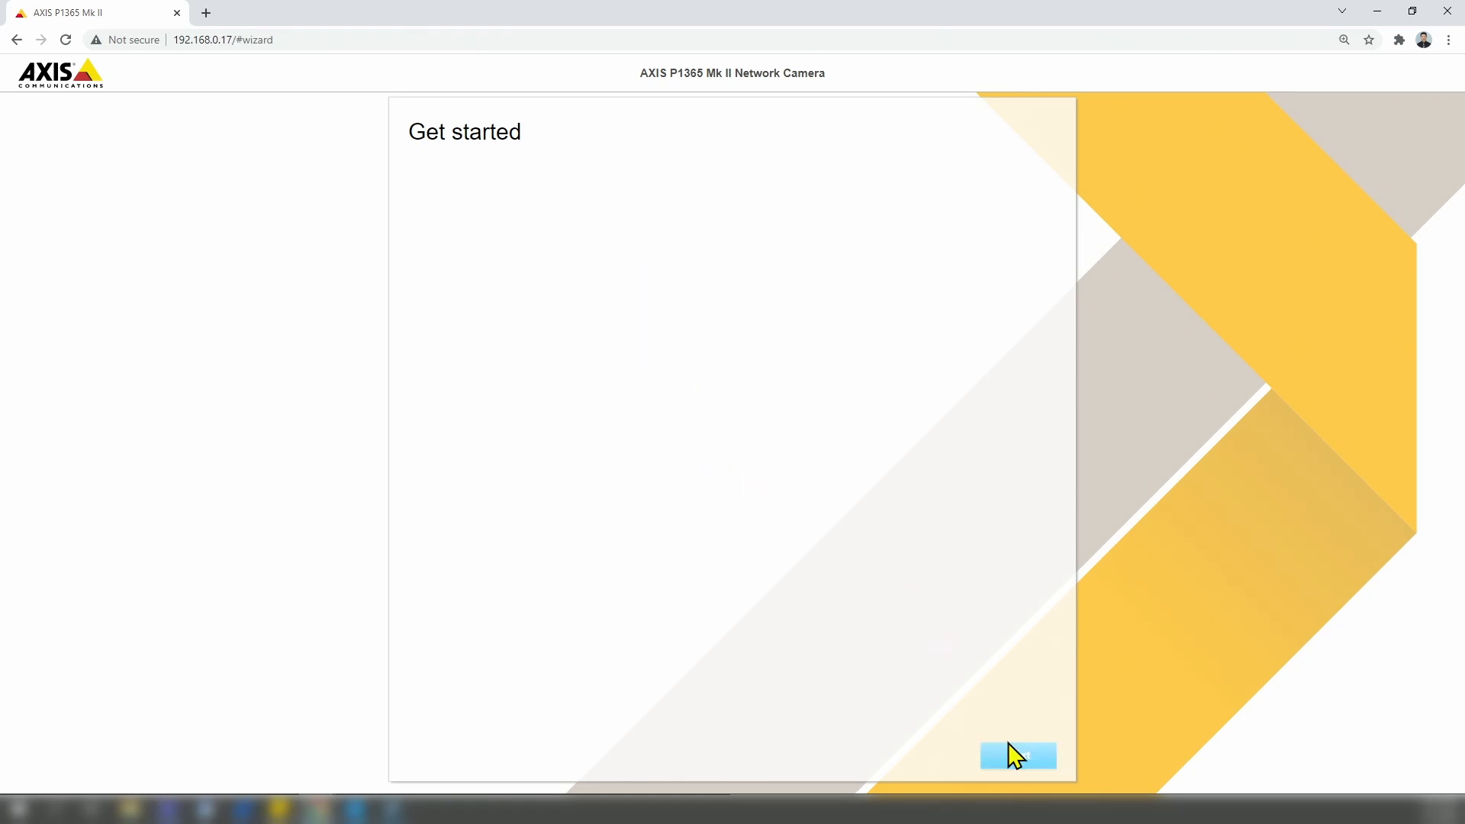
# Keep IPv4 on Automatic IP (DHCP) and DNS (DHCP) with automatic date and time
pyautogui.click(1018, 756)
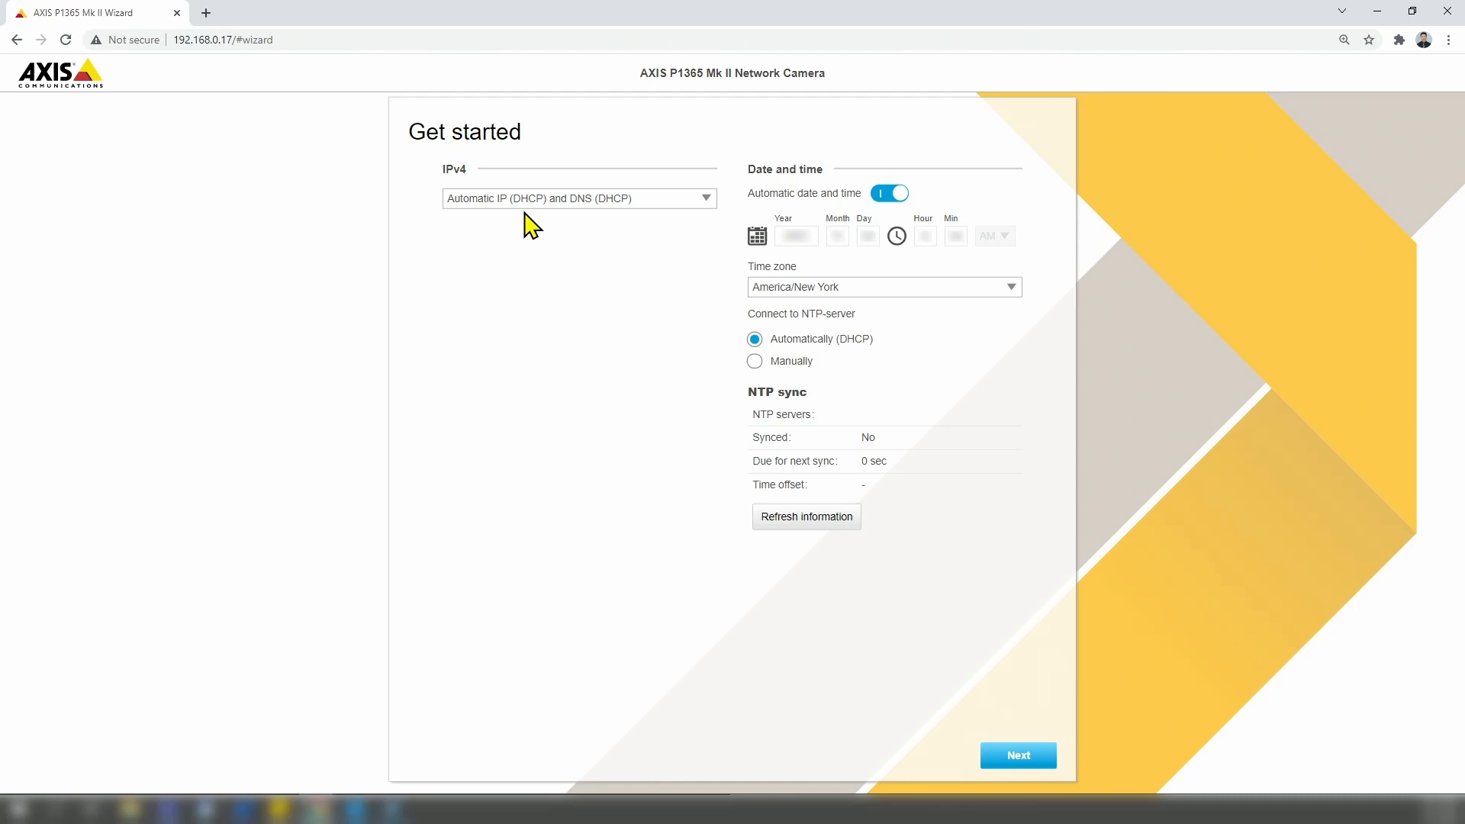
pyautogui.moveTo(585, 240)
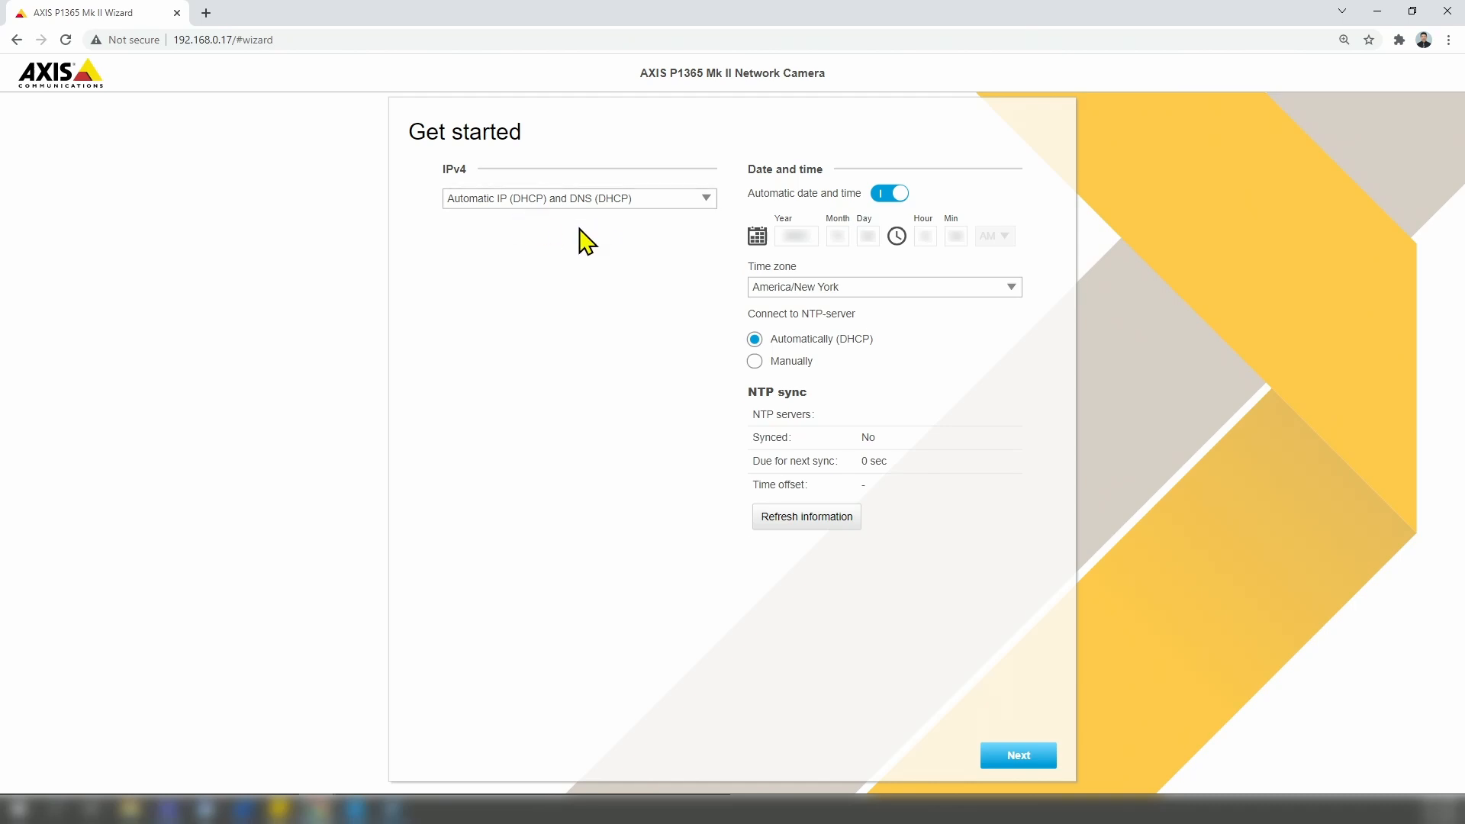
pyautogui.moveTo(609, 232)
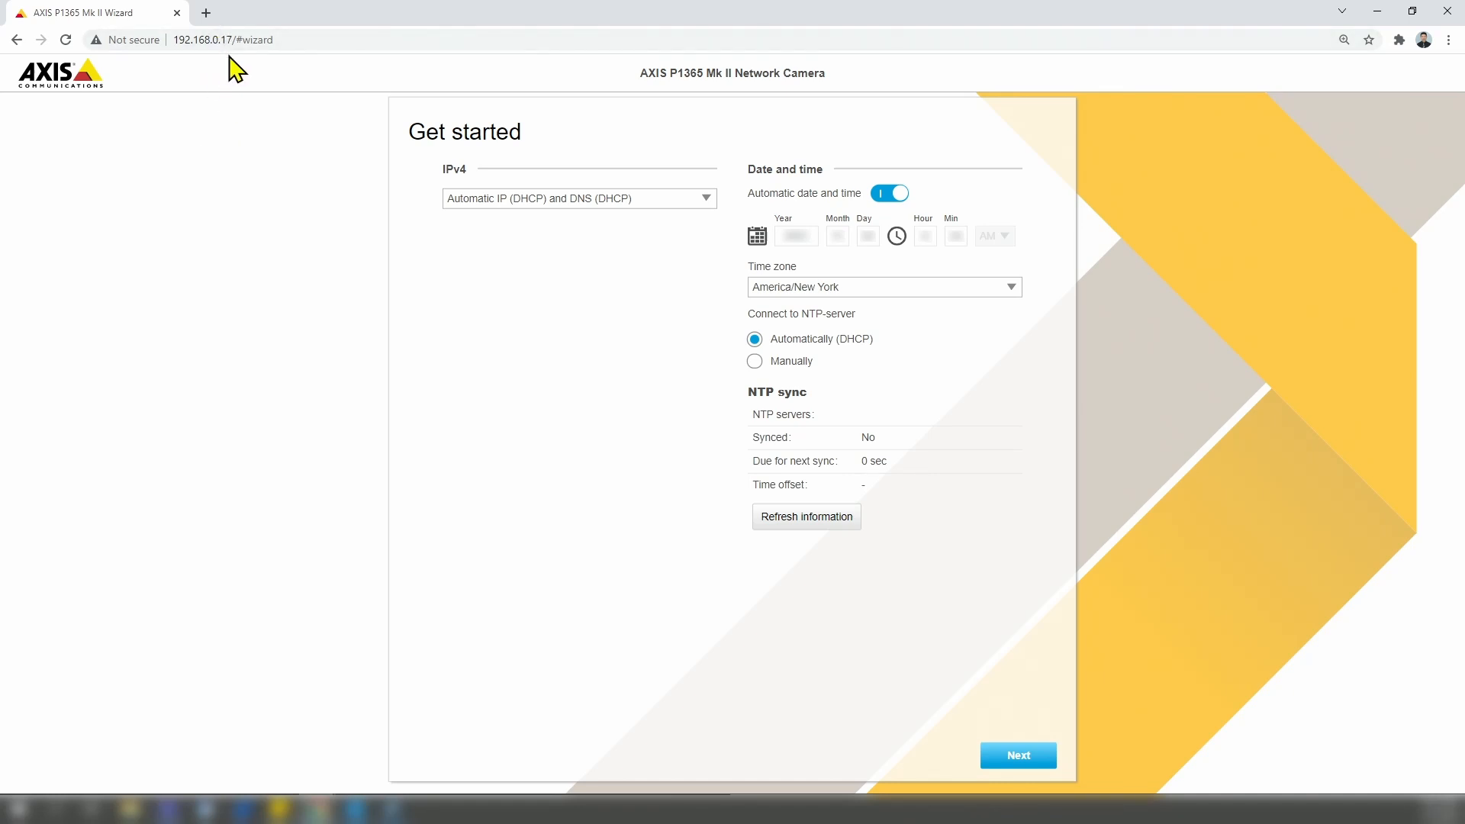
pyautogui.moveTo(688, 221)
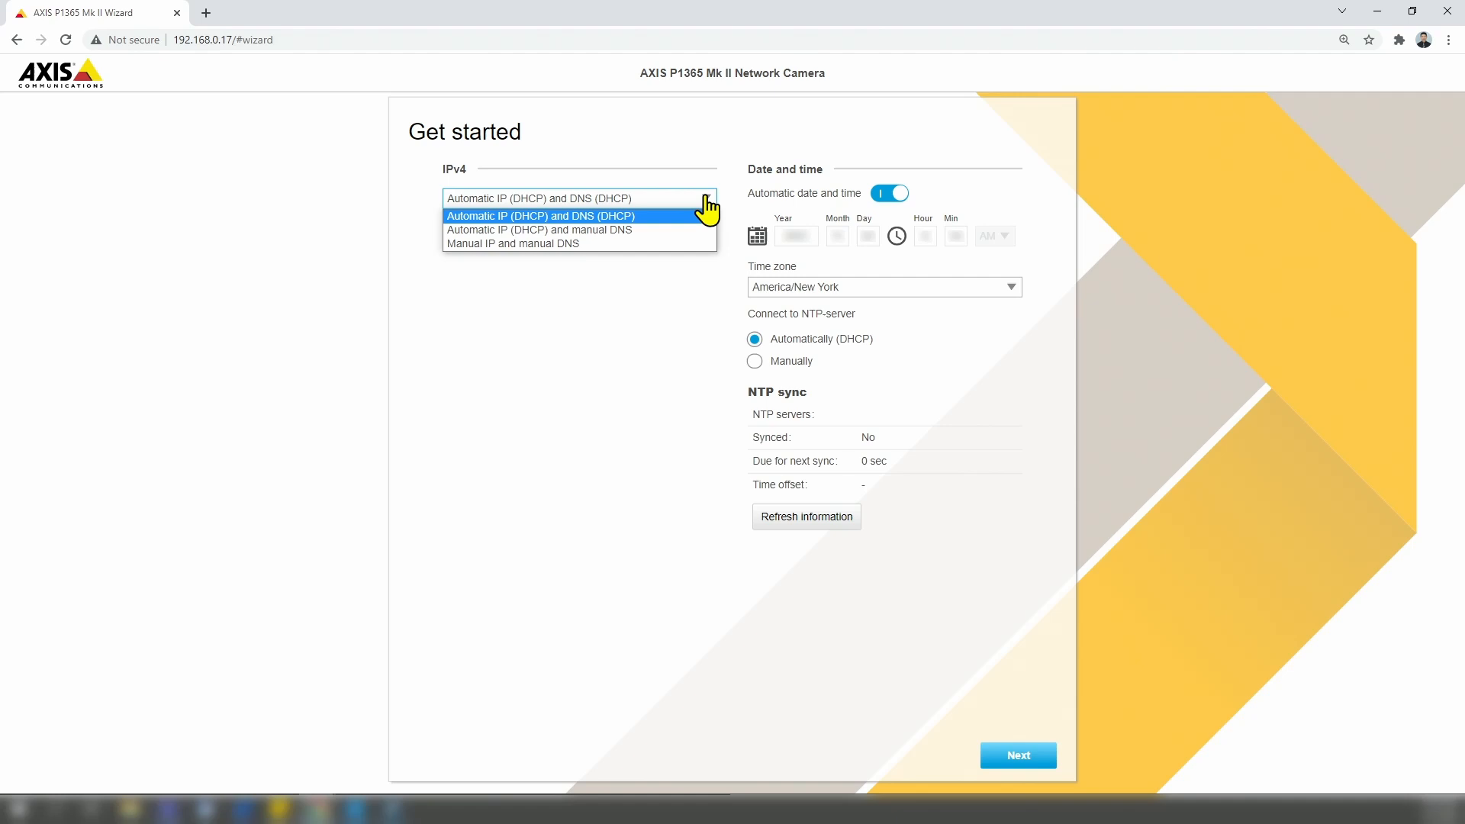
pyautogui.moveTo(633, 238)
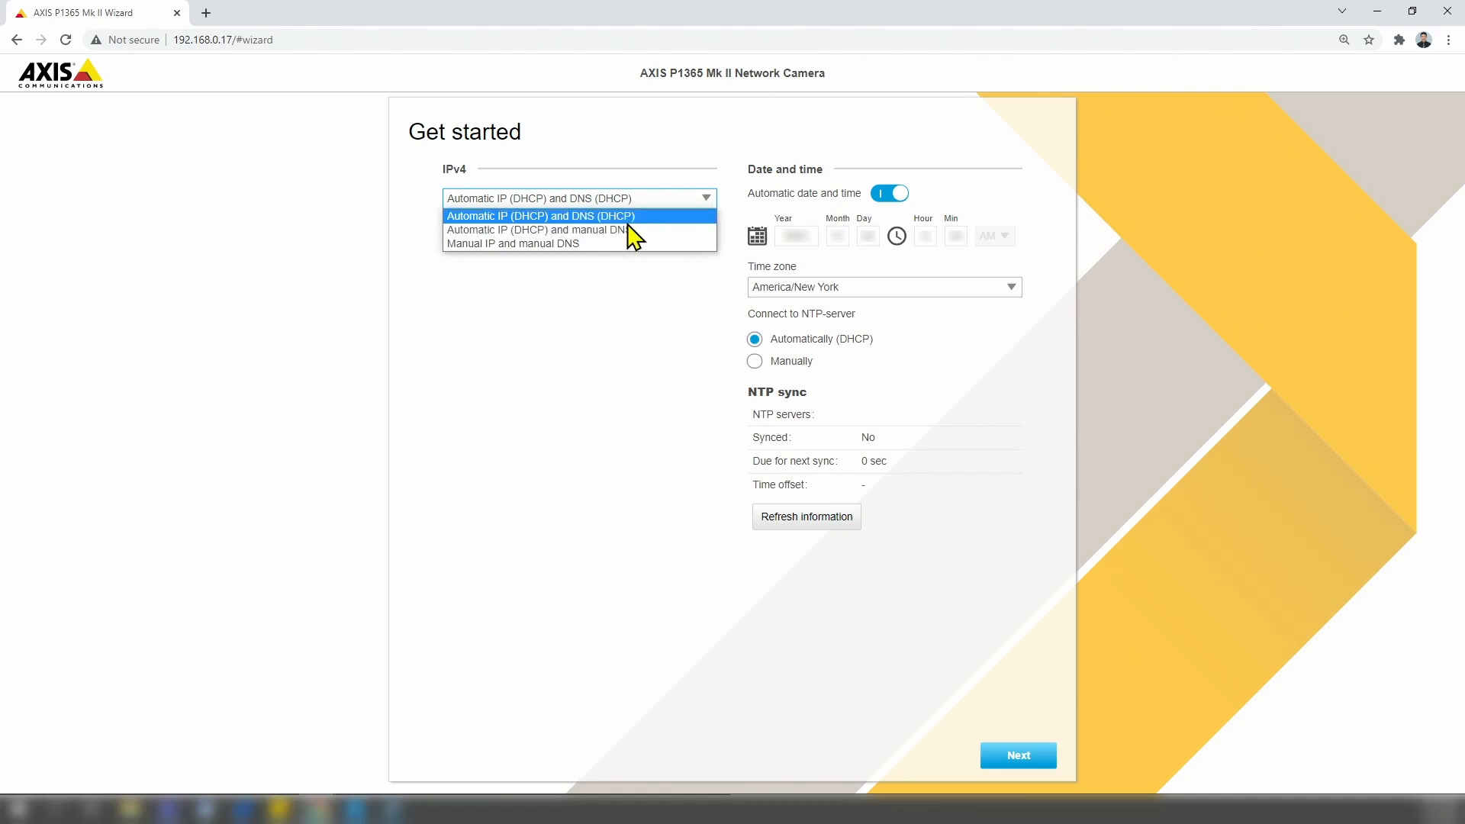
pyautogui.moveTo(513, 242)
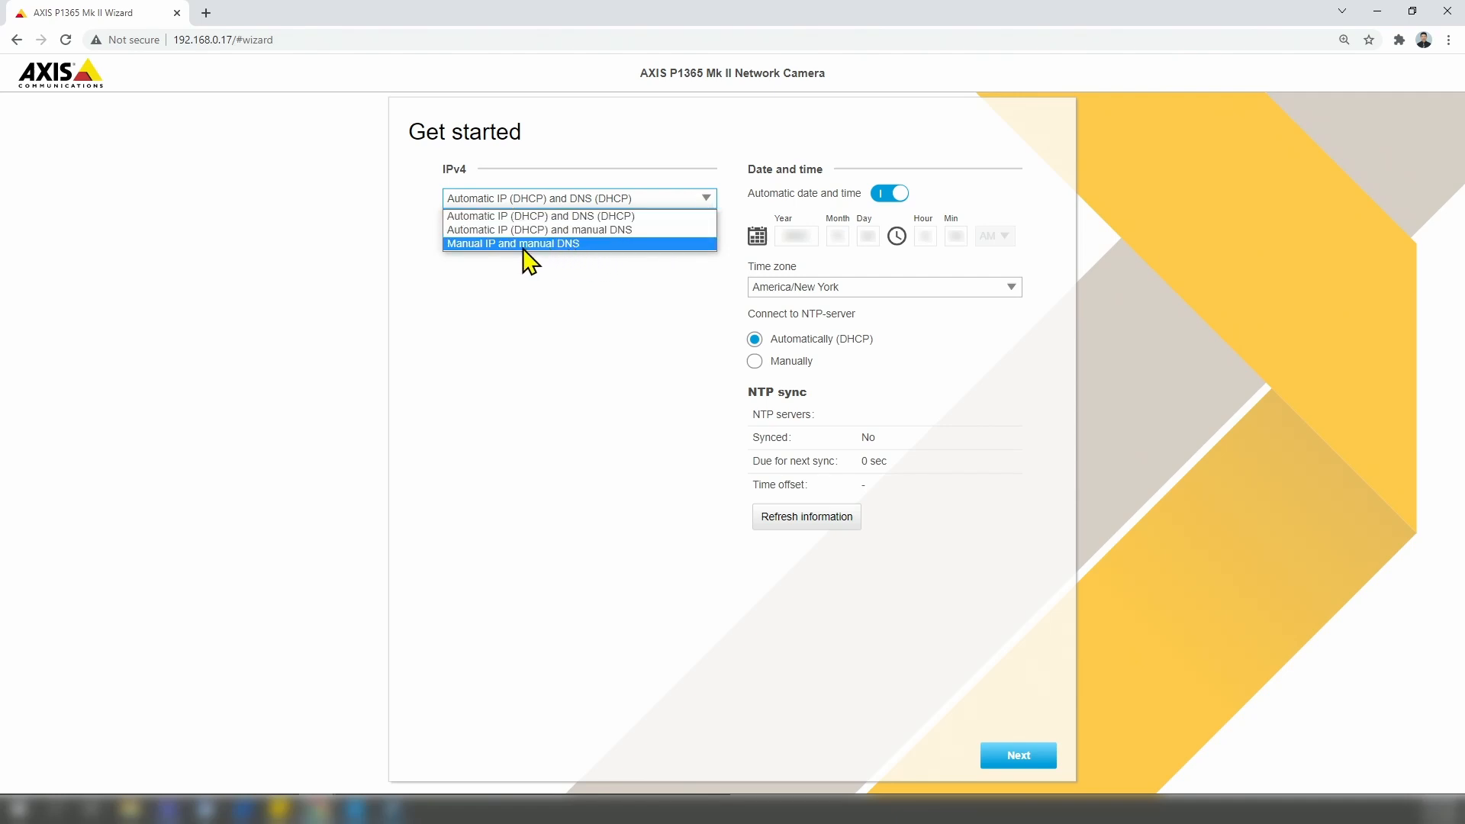
pyautogui.click(578, 196)
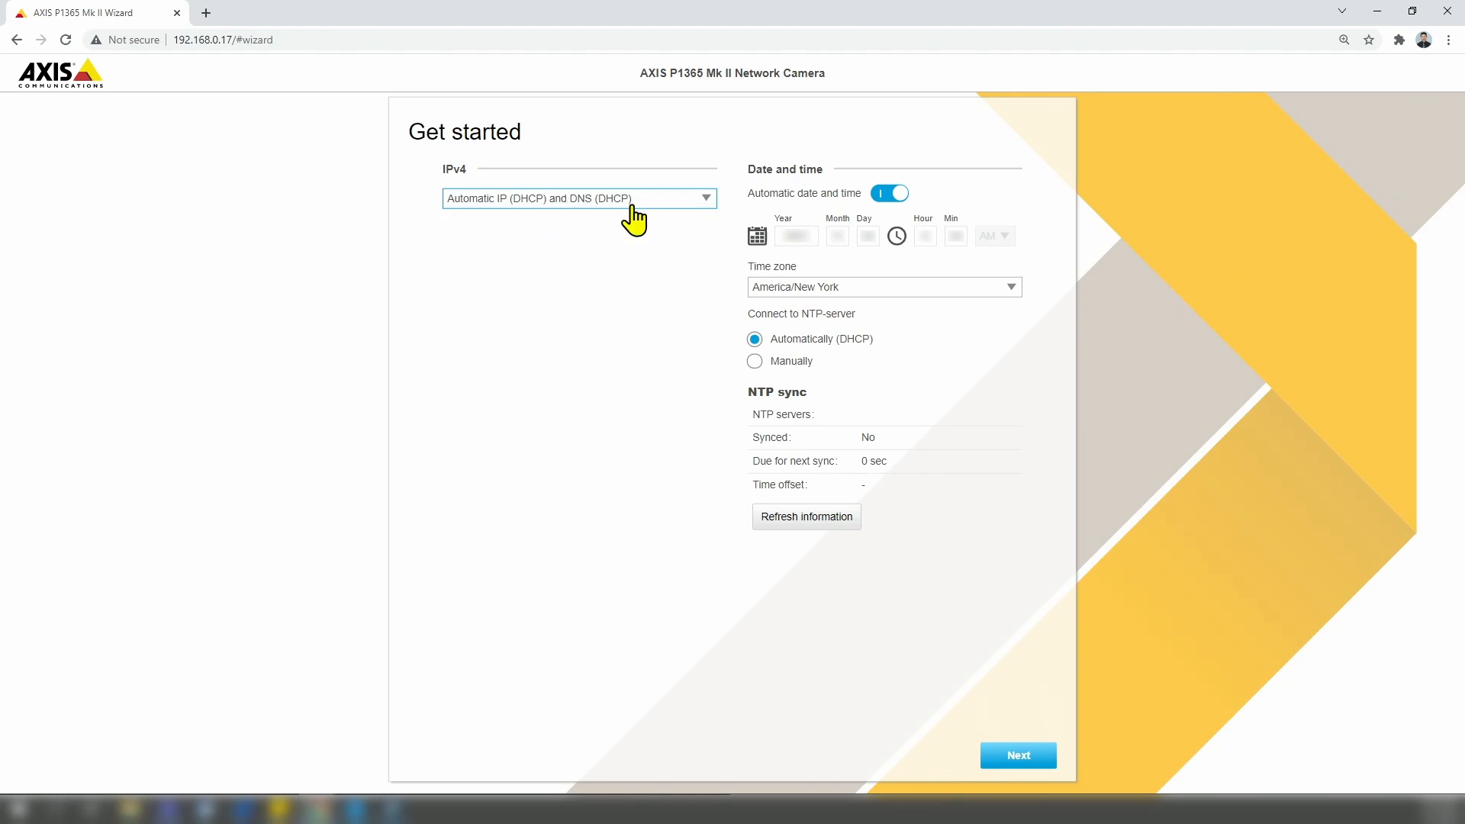
pyautogui.moveTo(554, 206)
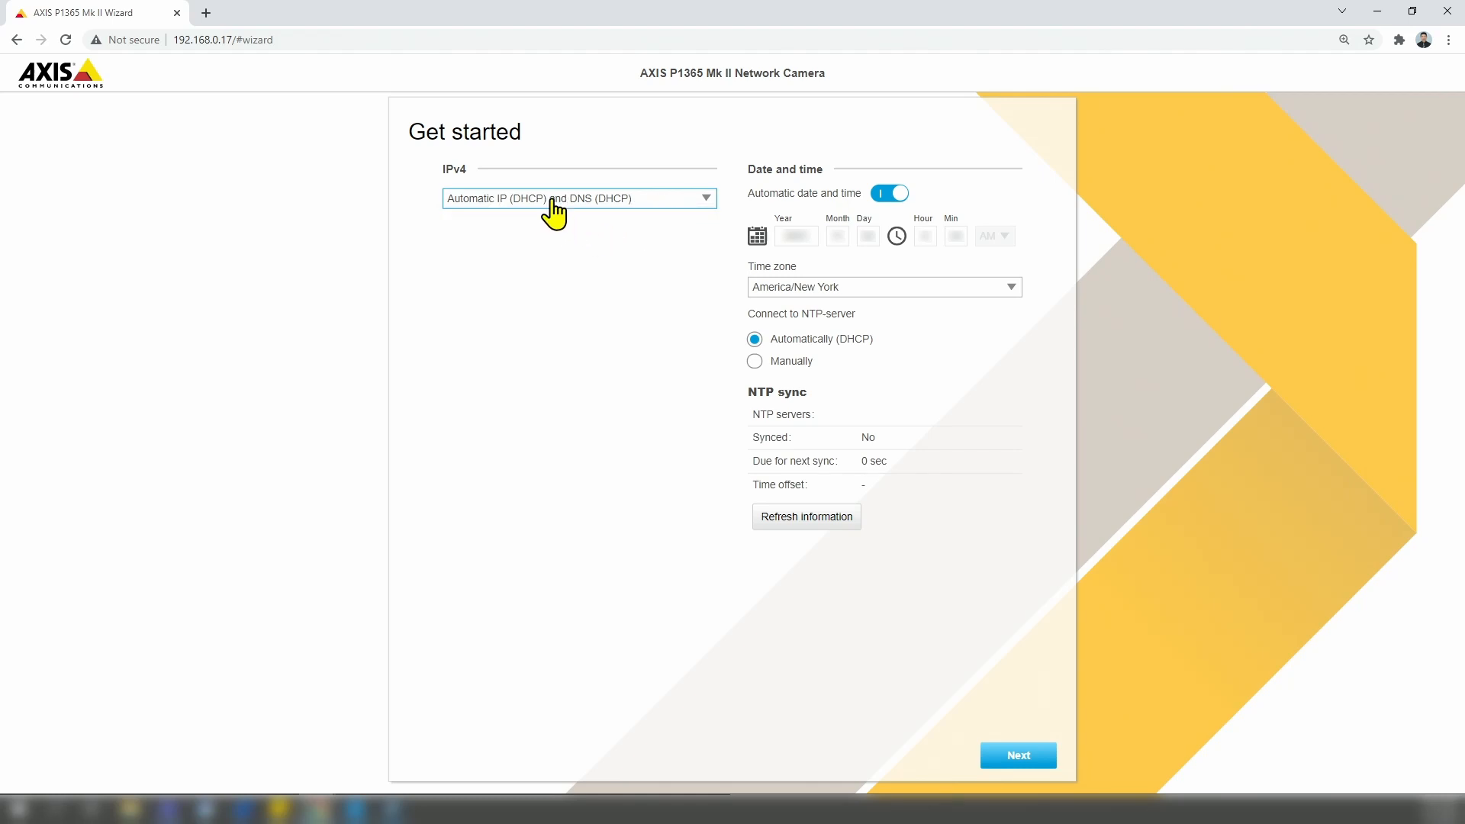
pyautogui.moveTo(605, 232)
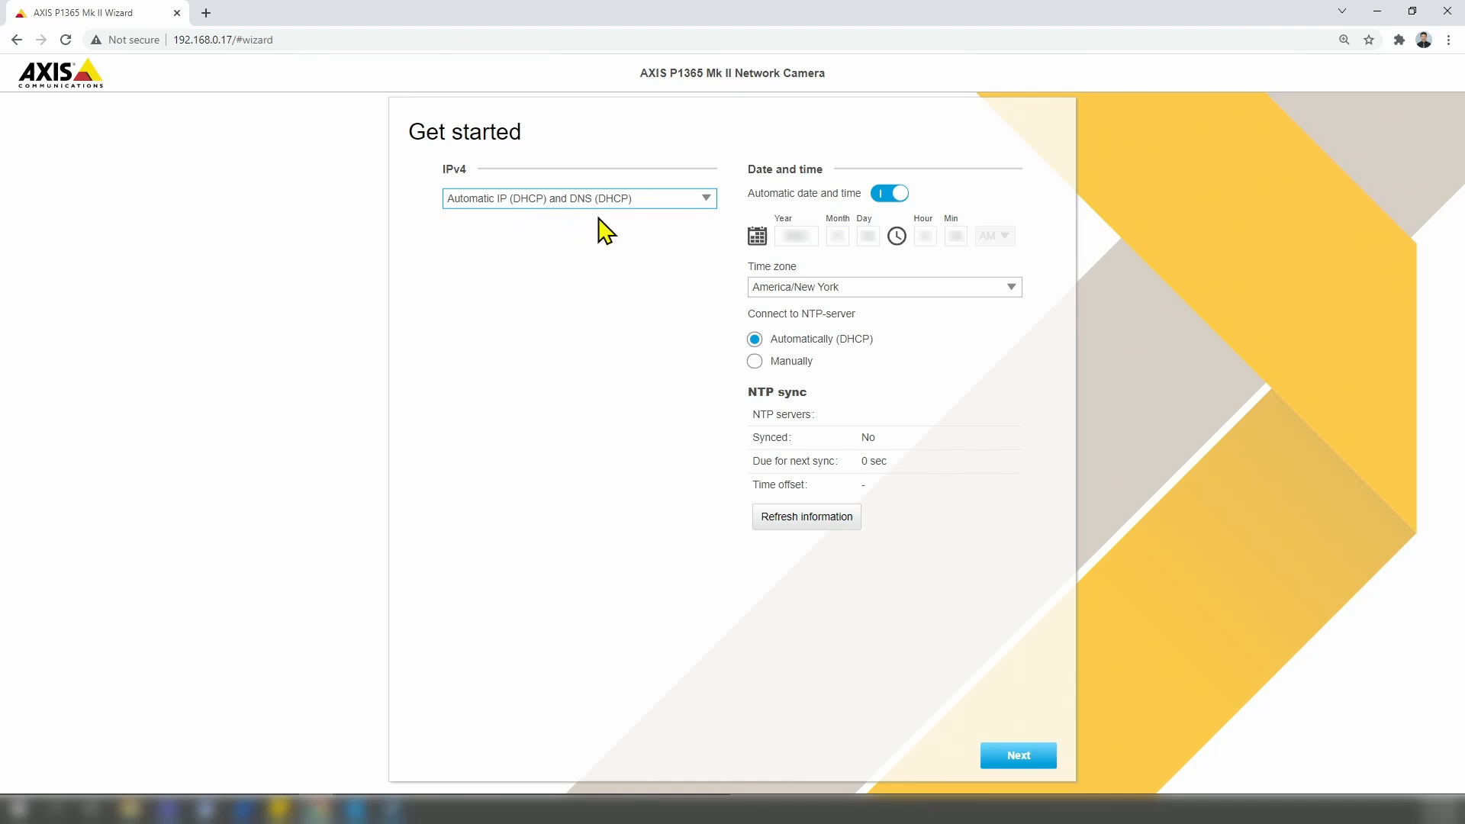
pyautogui.moveTo(1018, 755)
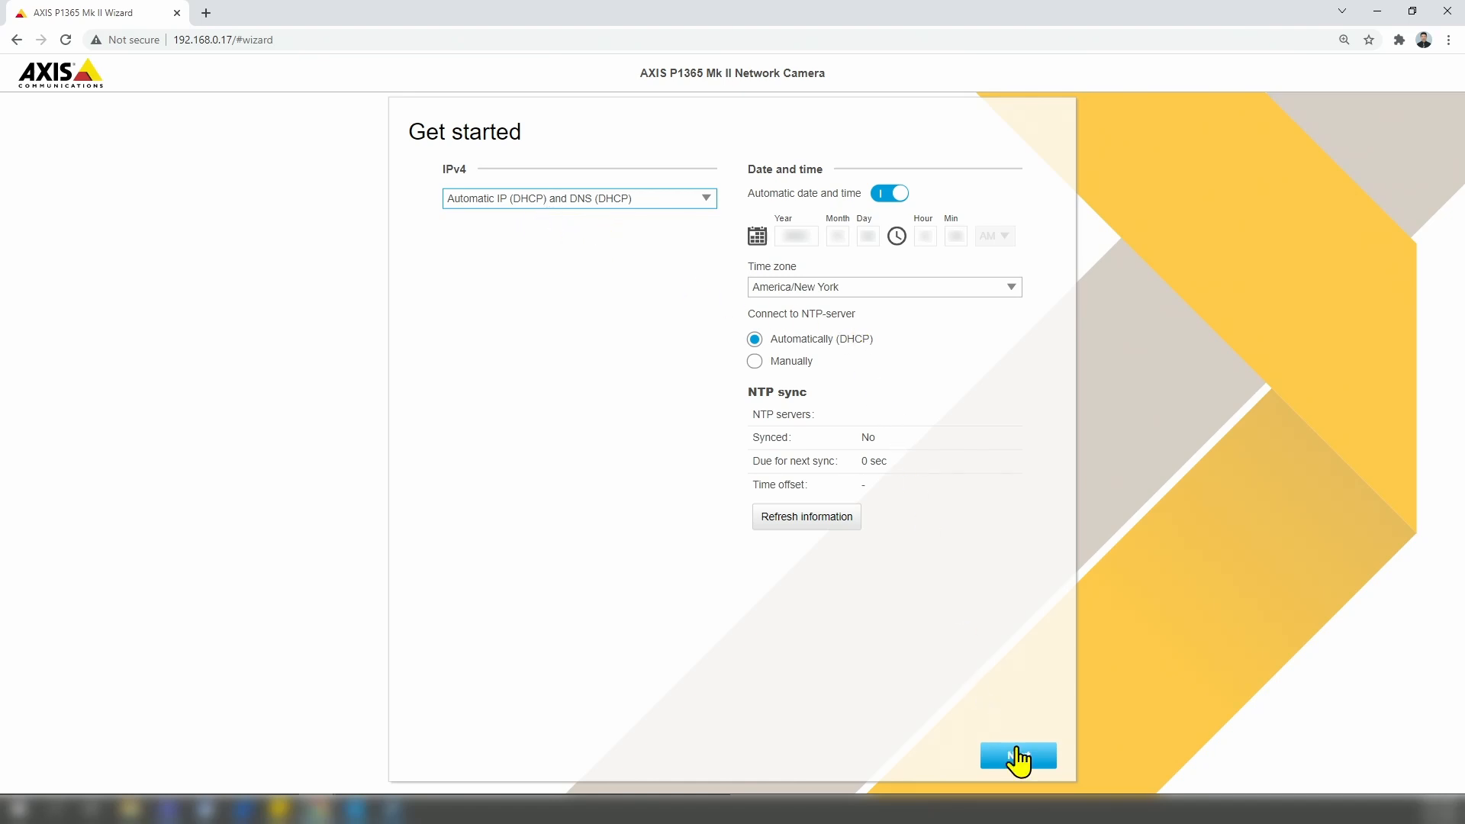
# Accept the network and time settings, set the image rotation angle and finish with Done
pyautogui.click(1016, 757)
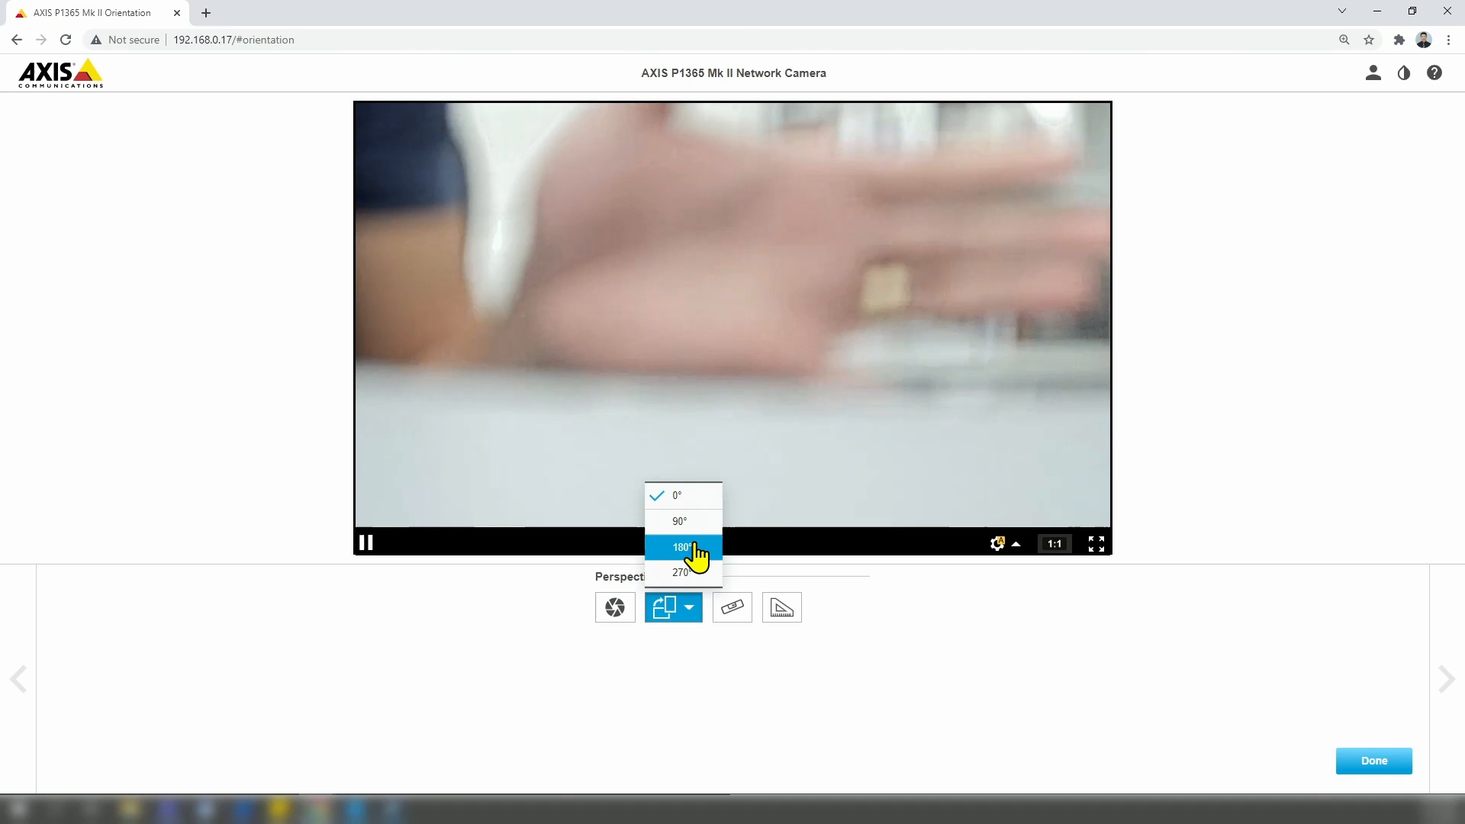
pyautogui.click(679, 546)
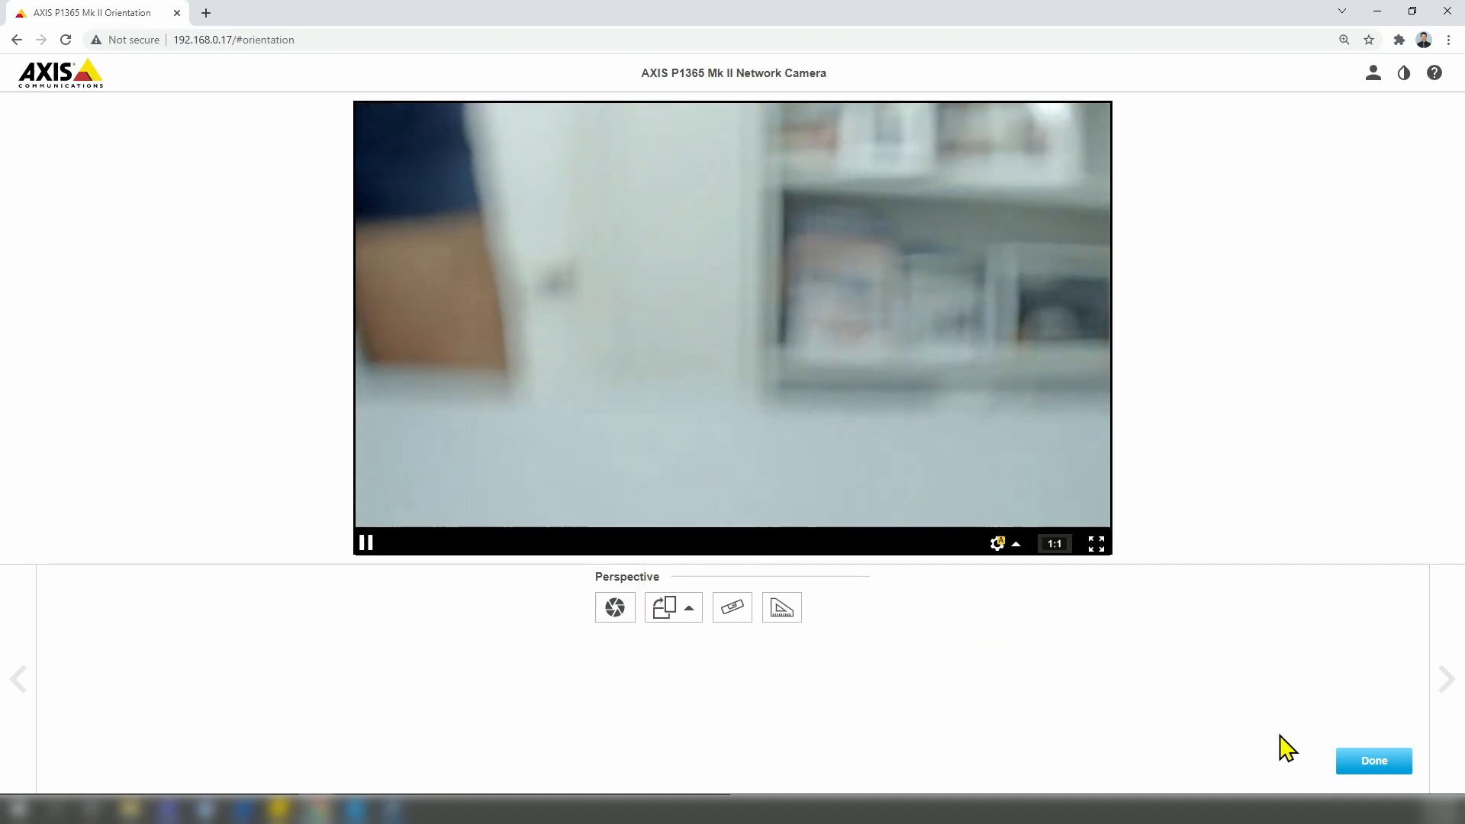
pyautogui.click(1372, 760)
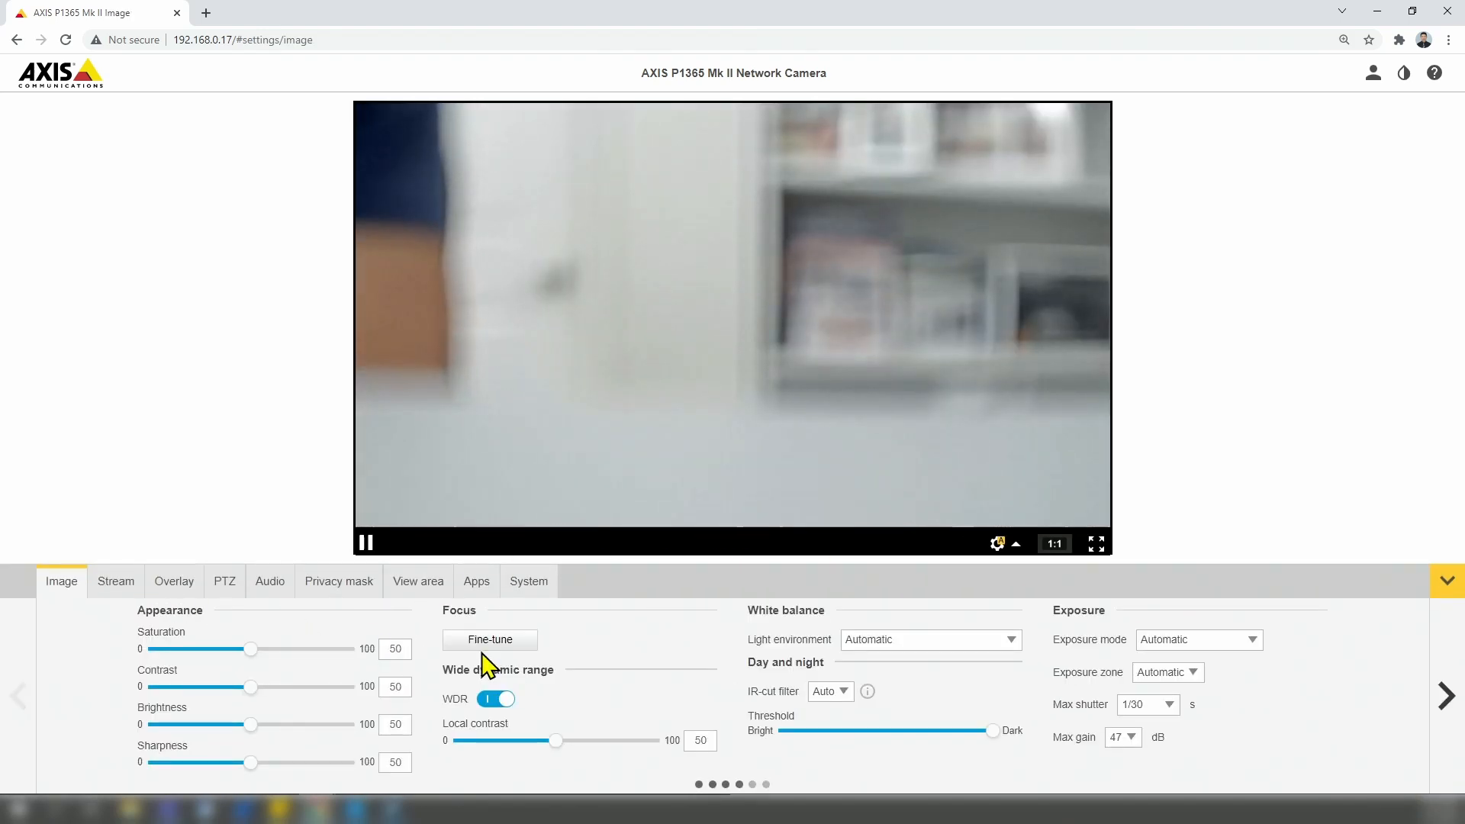
# Run Focus fine-tune until the room view is sharp, then close the Focus dialog
pyautogui.click(488, 640)
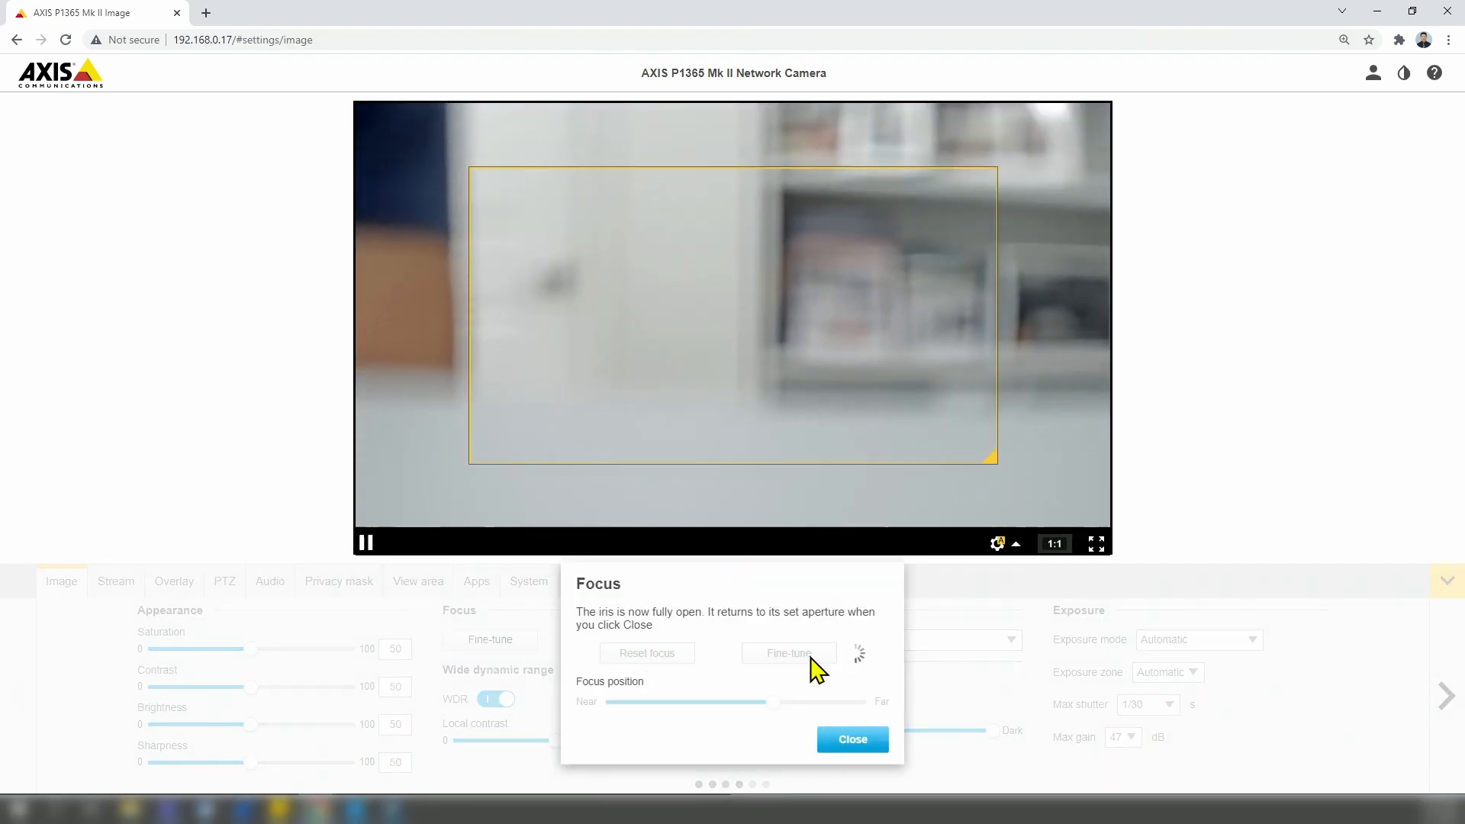
pyautogui.click(788, 651)
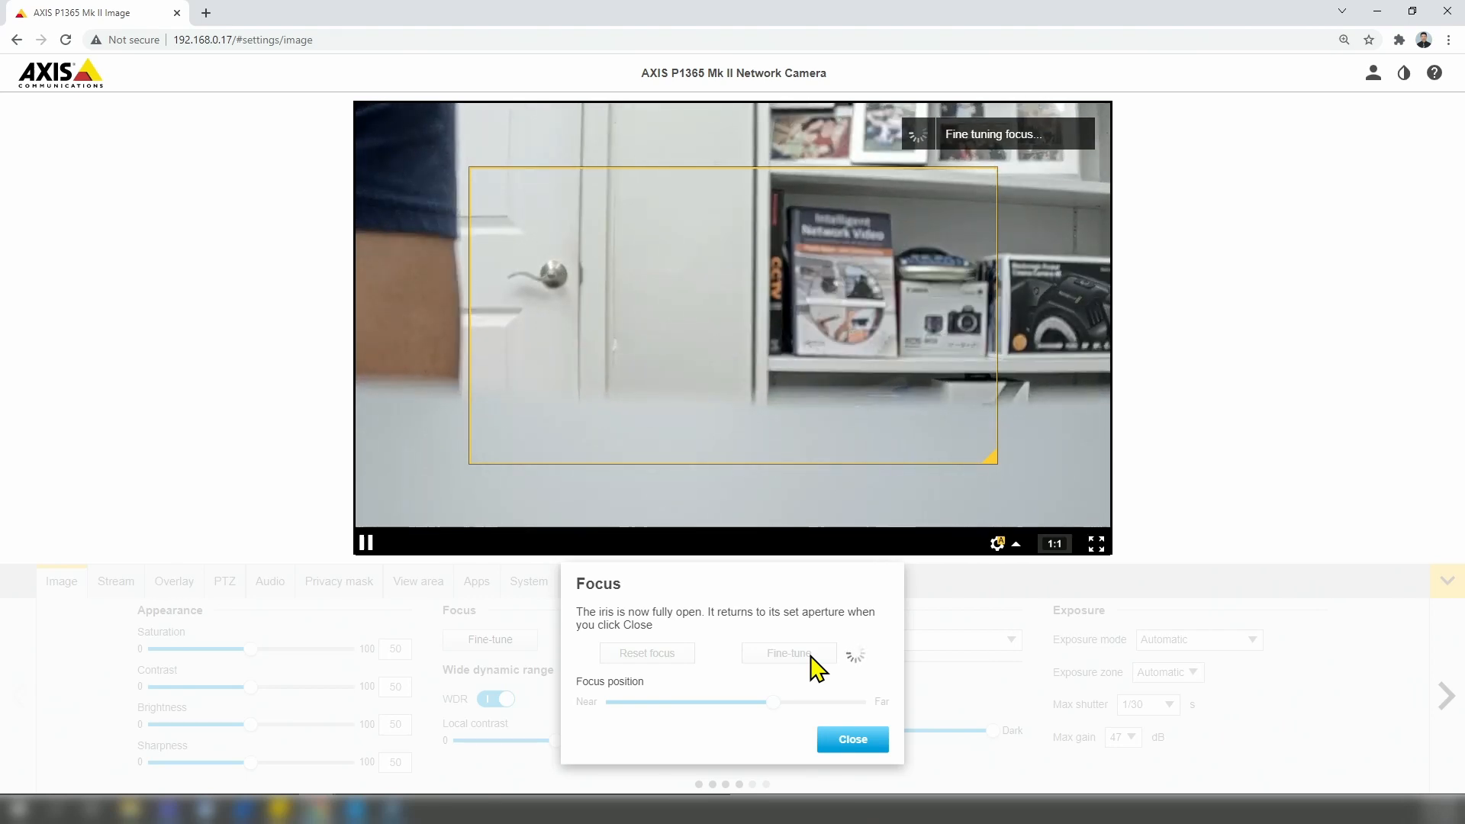
pyautogui.click(788, 652)
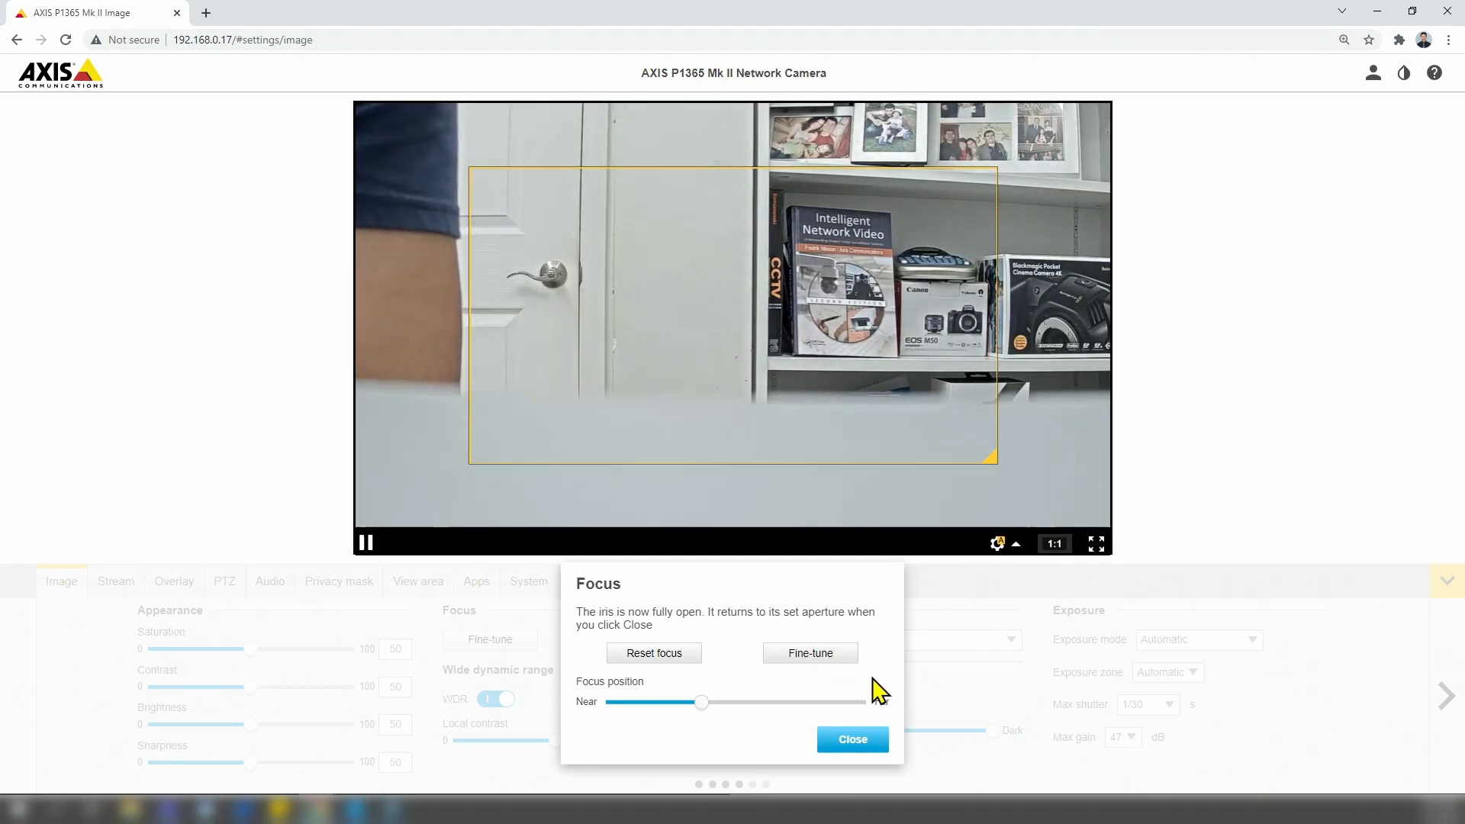
pyautogui.click(851, 738)
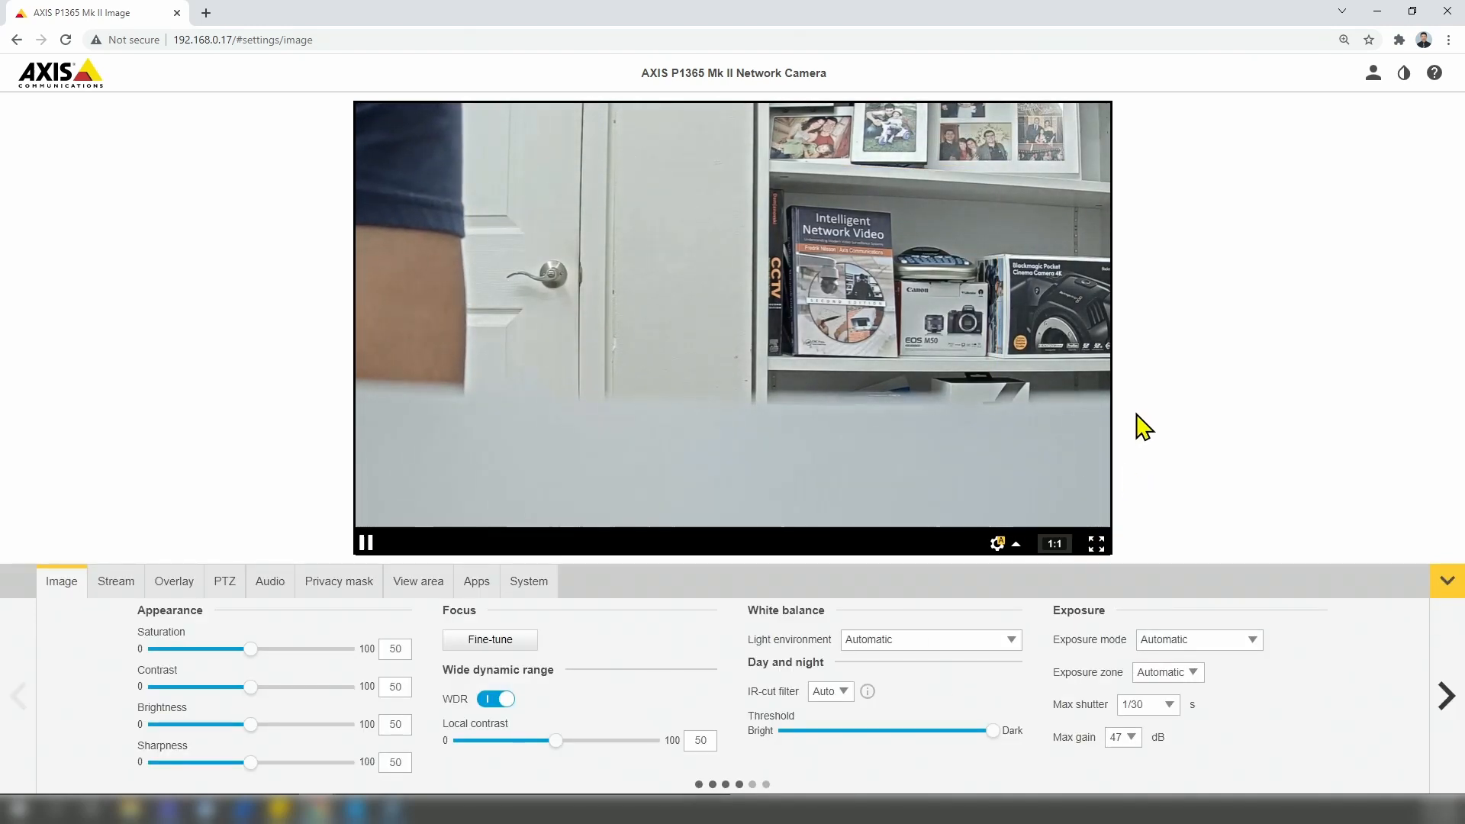